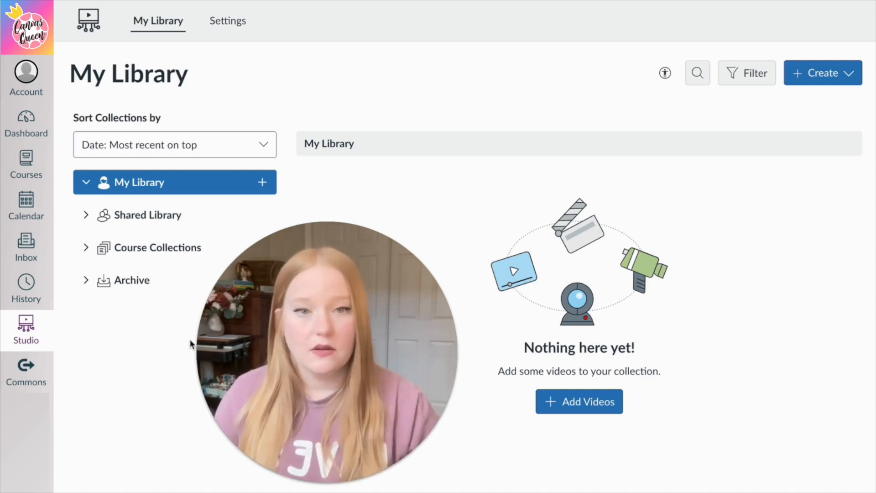
mouse_move(579, 402)
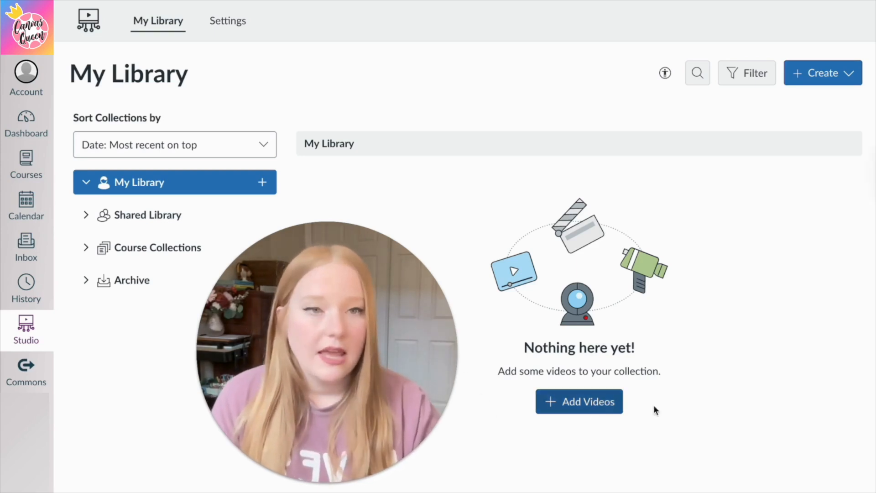
Step: Launch Studio Capture from the Create menu and check the camera and microphone sources
left_click(822, 73)
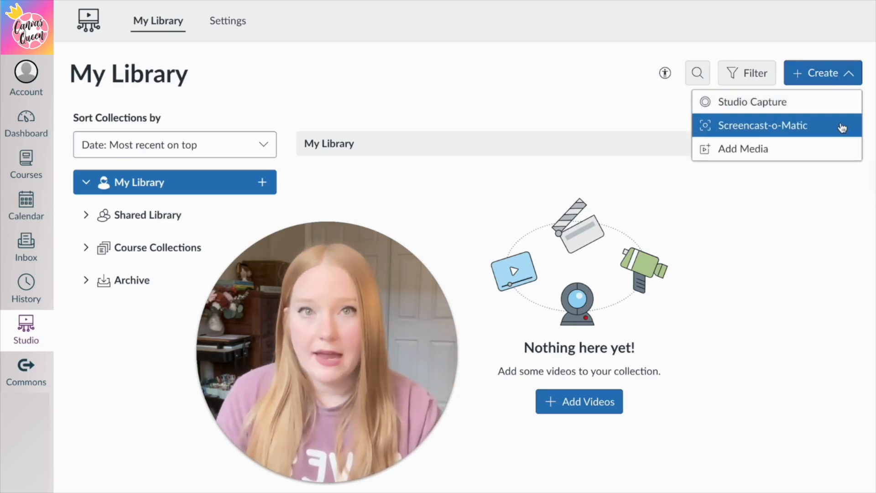
mouse_move(743, 148)
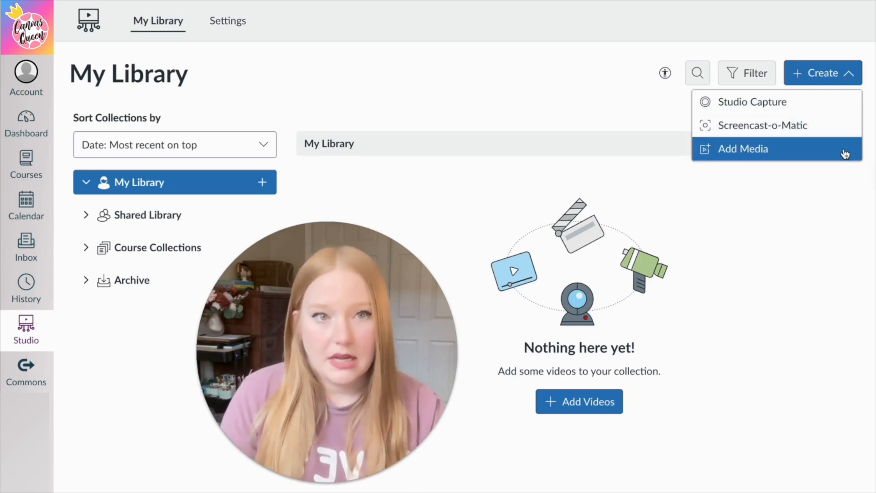
mouse_move(776, 101)
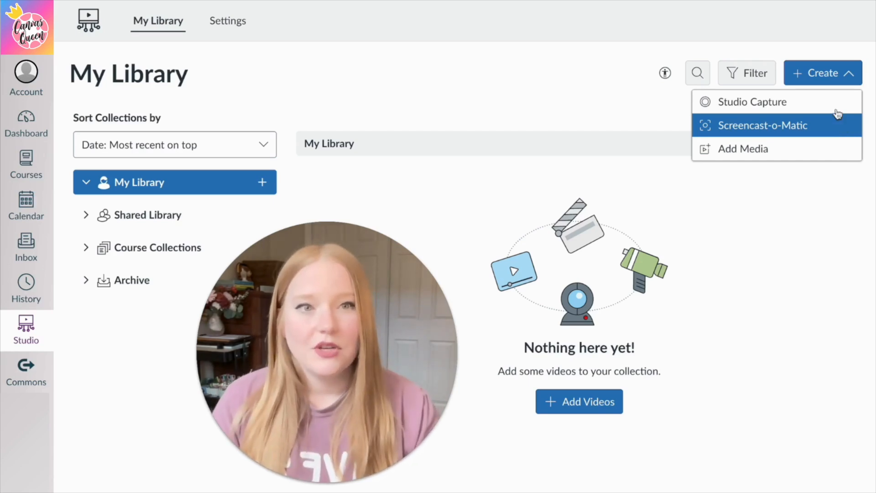
mouse_move(752, 102)
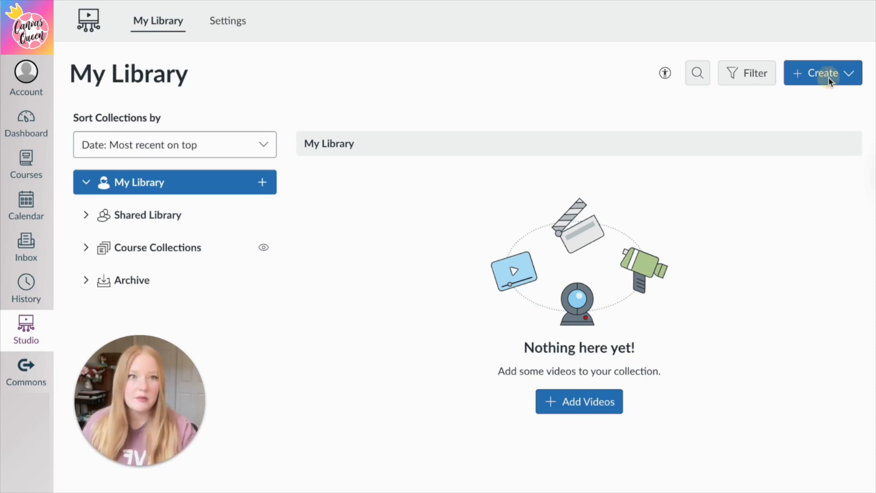
left_click(822, 73)
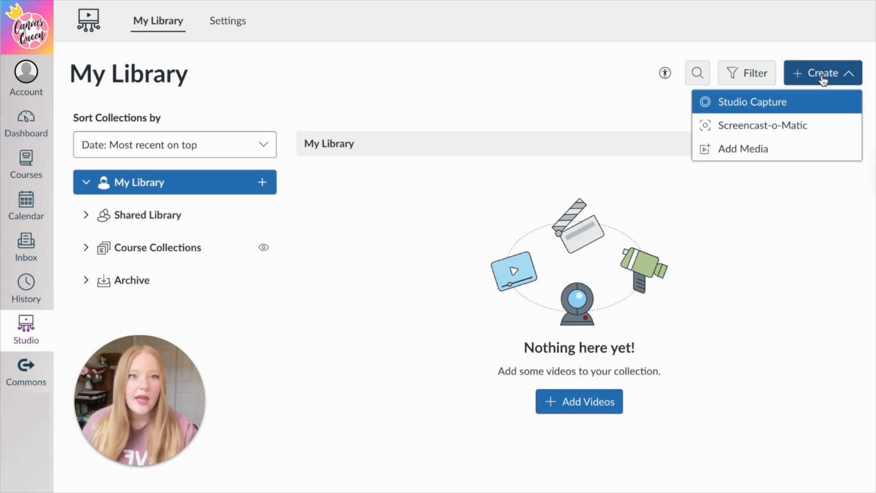
left_click(752, 101)
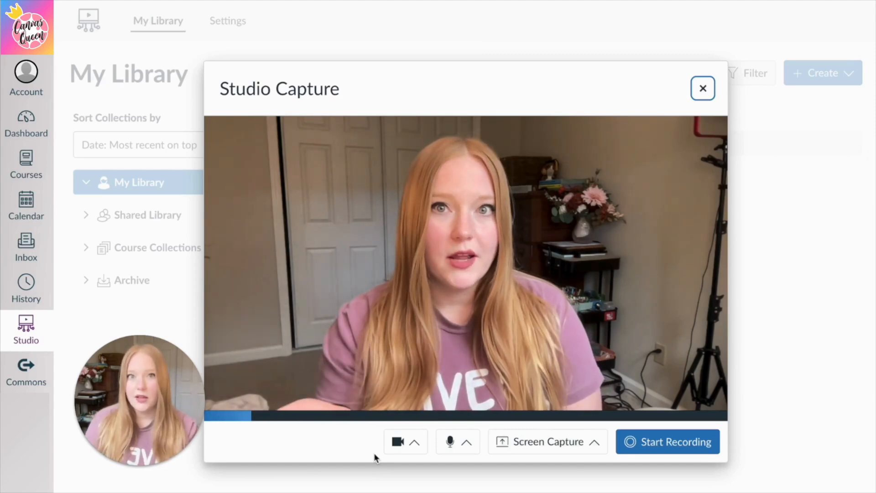
left_click(414, 441)
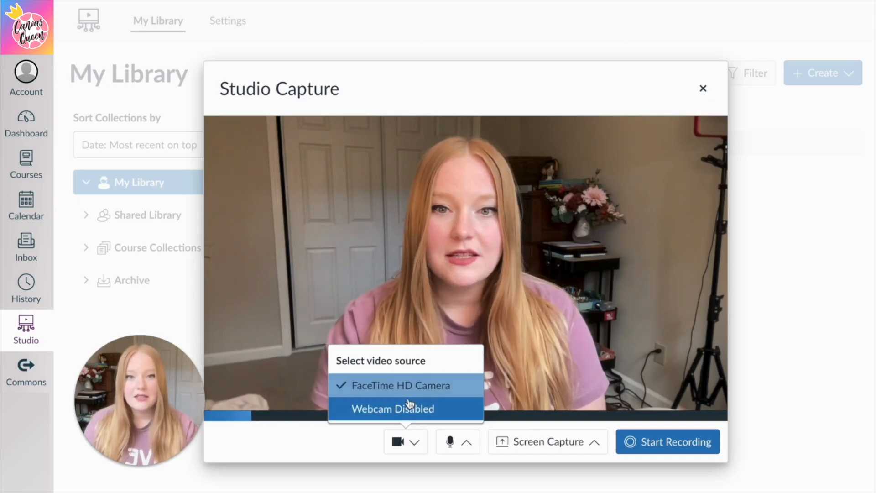
left_click(458, 441)
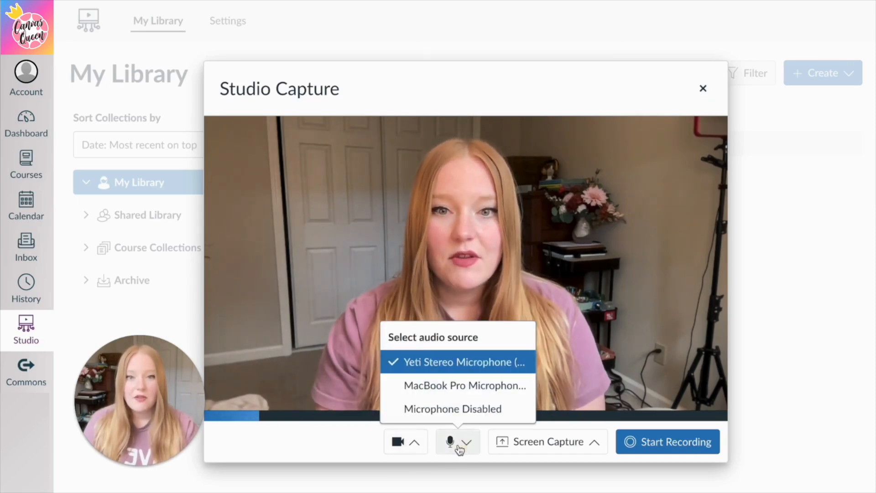
mouse_move(463, 385)
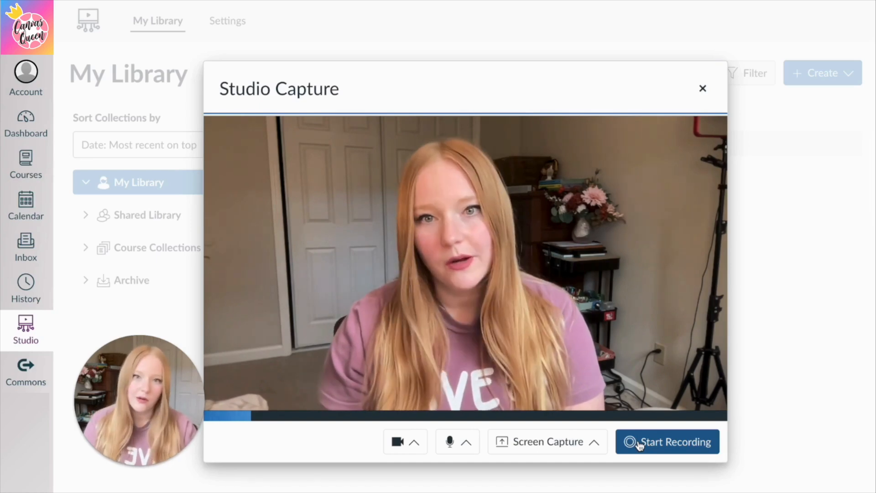
Step: Record a short webcam clip, preview it, and save it titled 'Welcome To Class!'
left_click(666, 441)
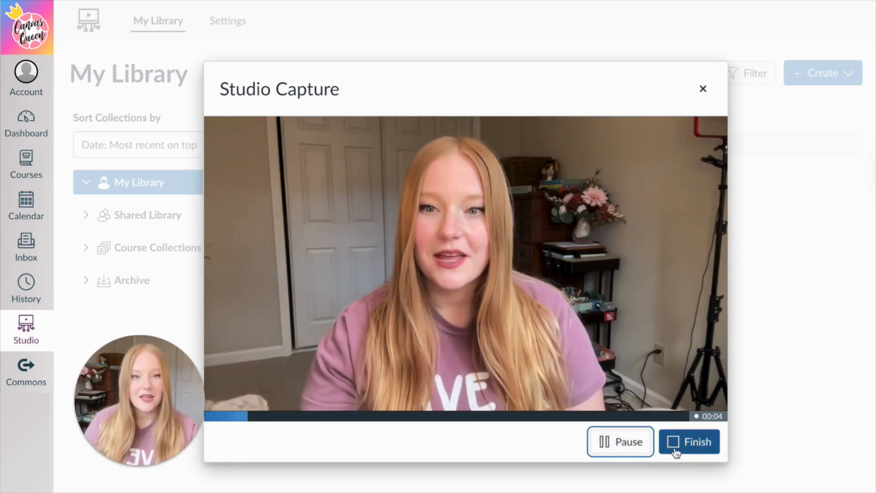
left_click(689, 441)
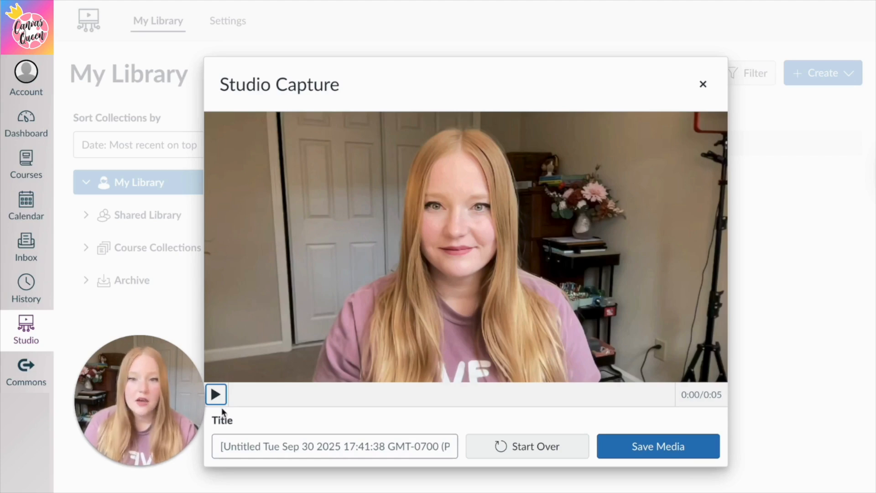
left_click(216, 394)
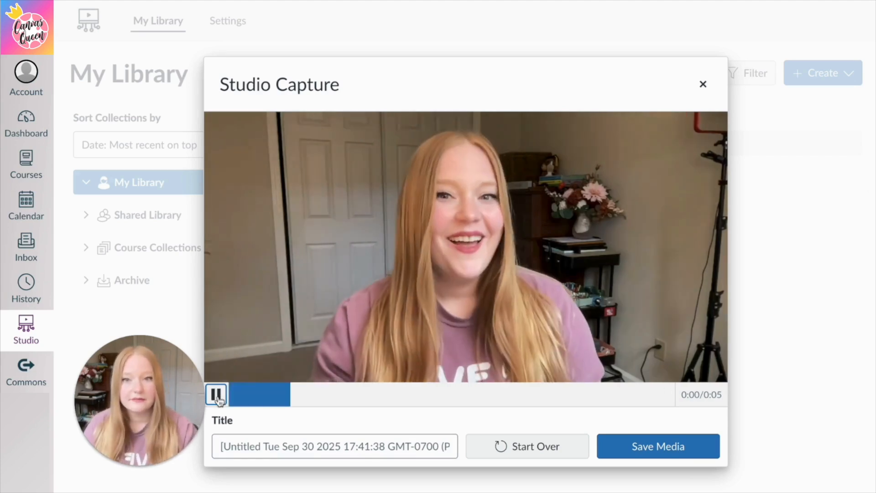
left_click(216, 394)
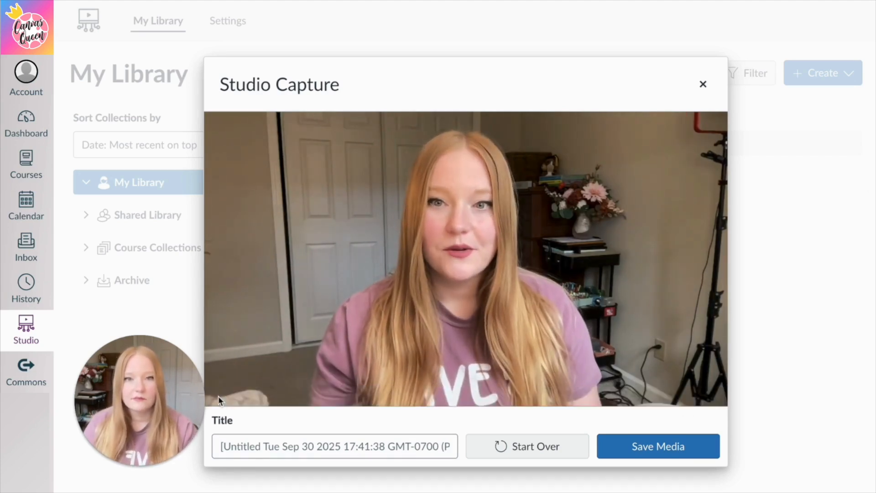
left_click(216, 394)
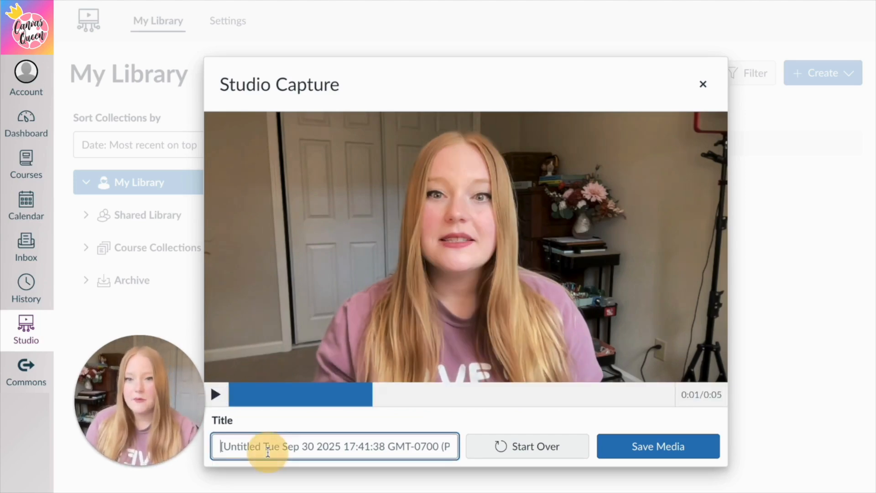
type("Welcome To Class!")
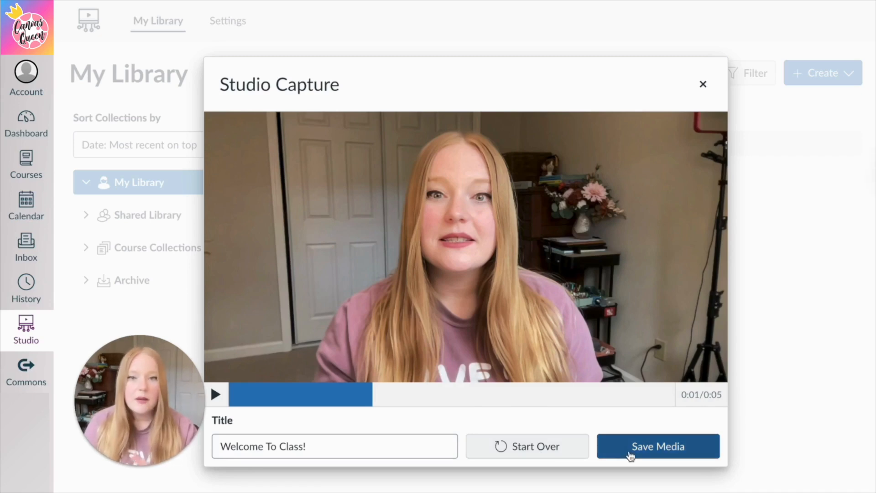
left_click(657, 445)
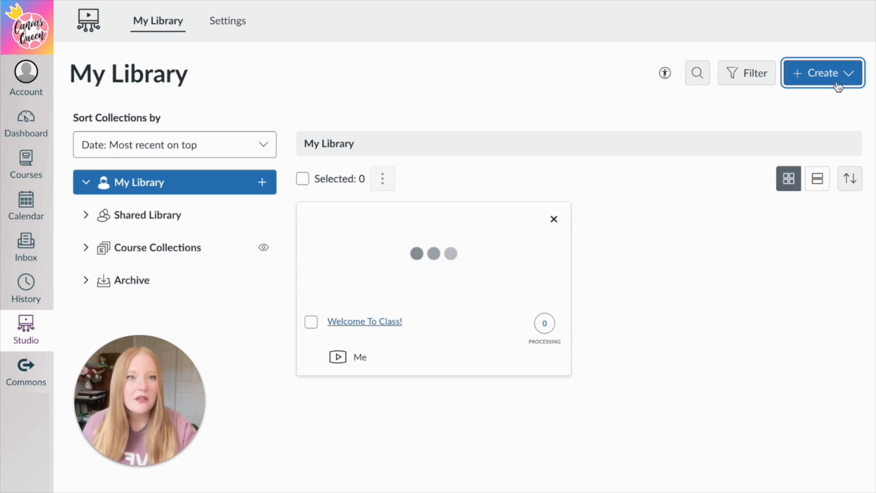
Step: Start a new Studio Capture session with Screen Capture turned on
left_click(822, 72)
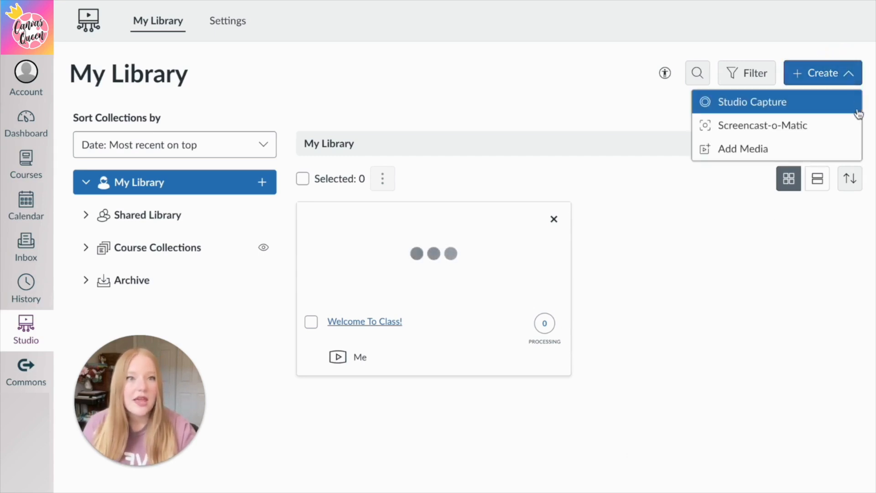
mouse_move(762, 125)
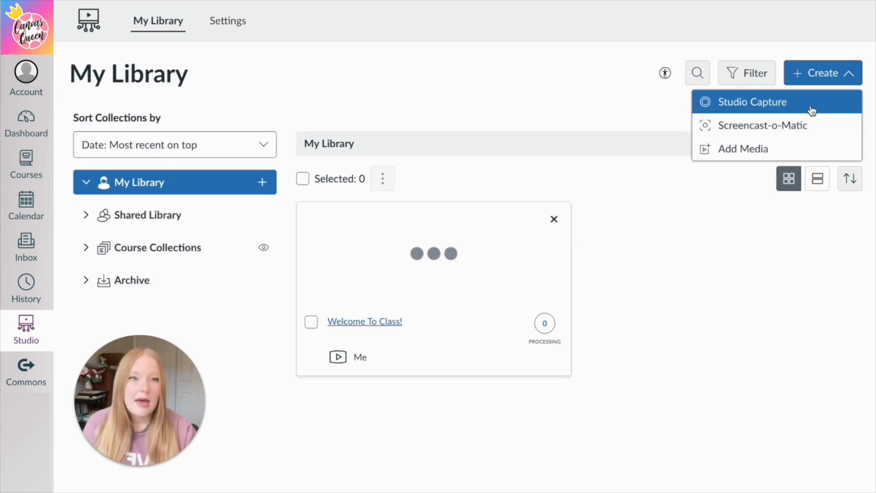
left_click(752, 102)
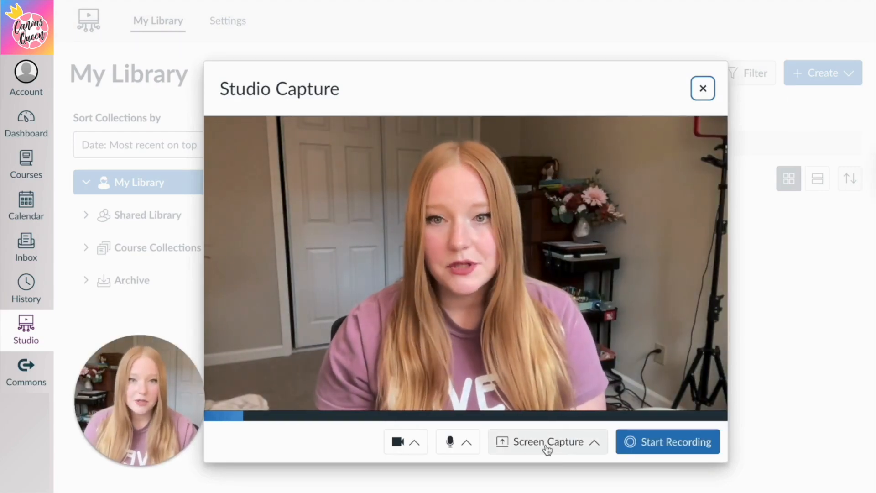
left_click(547, 441)
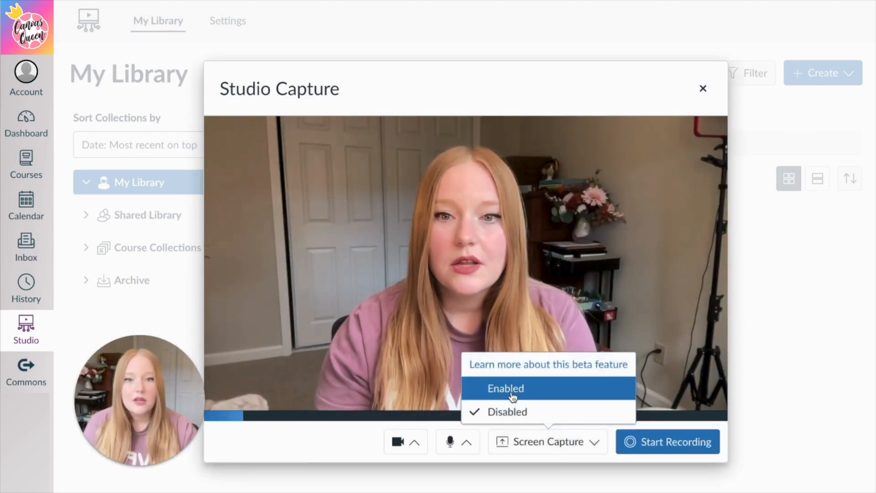
left_click(506, 388)
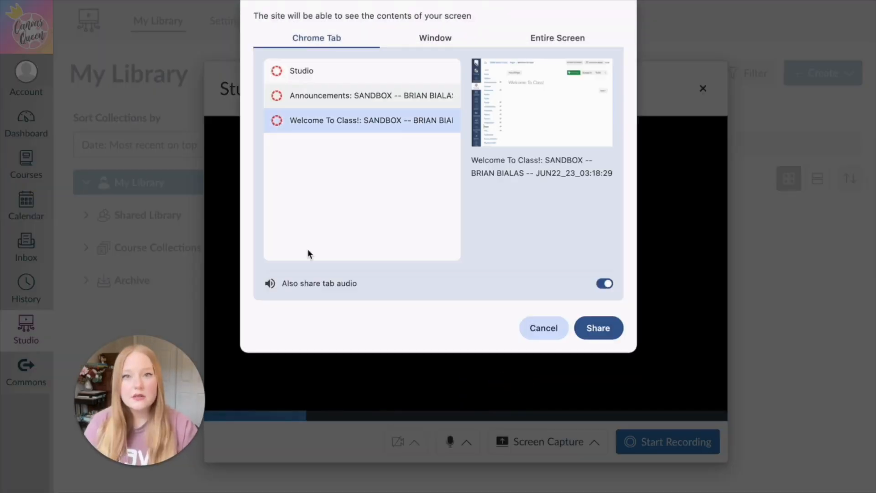
Step: Share the entire second screen for the capture
left_click(302, 70)
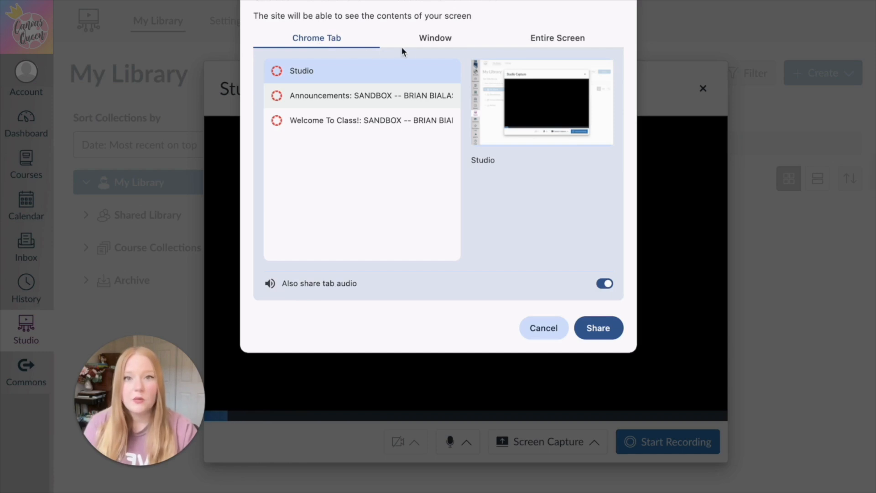
left_click(435, 37)
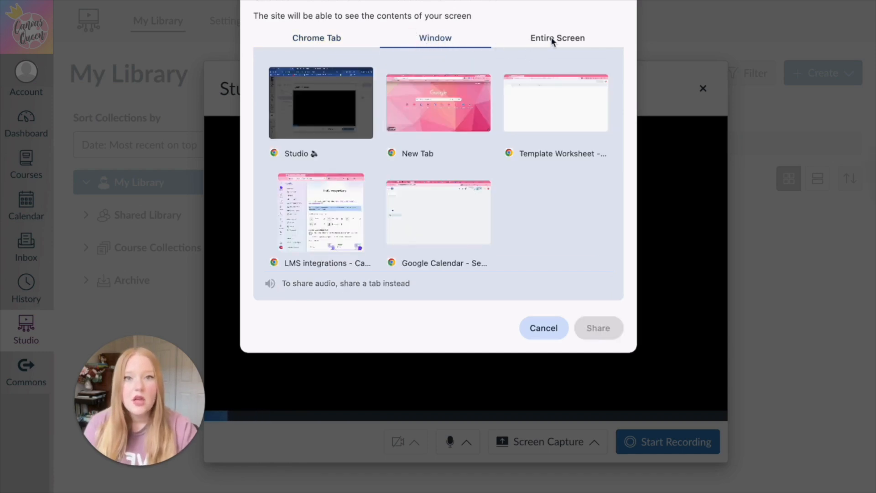
left_click(557, 38)
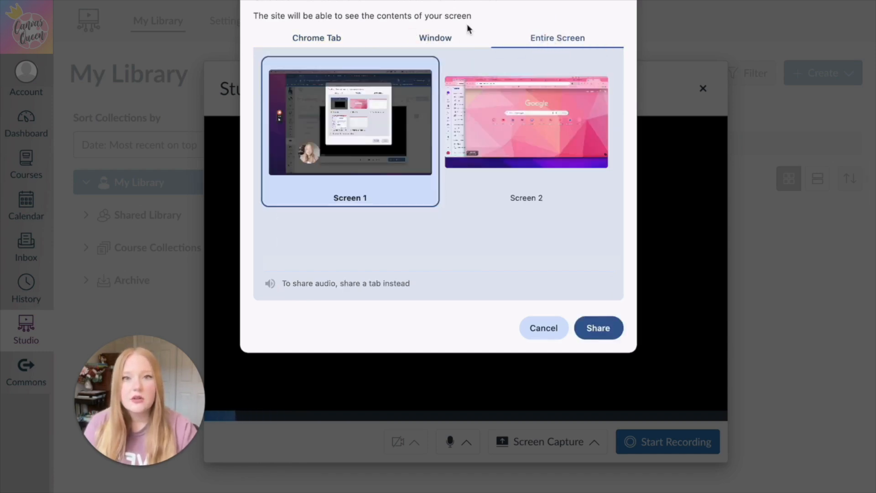
left_click(435, 38)
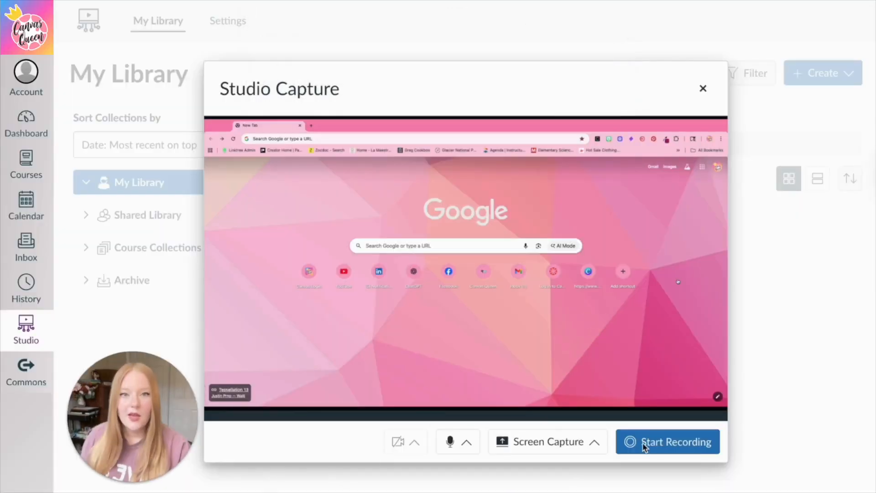
Step: Record the shared screen, then save the clip titled 'How to Login to Canvas'
left_click(667, 441)
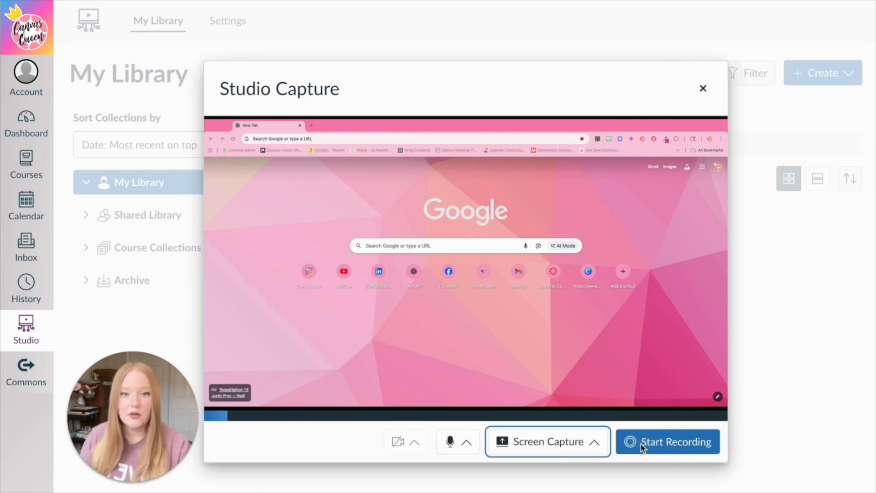
left_click(667, 441)
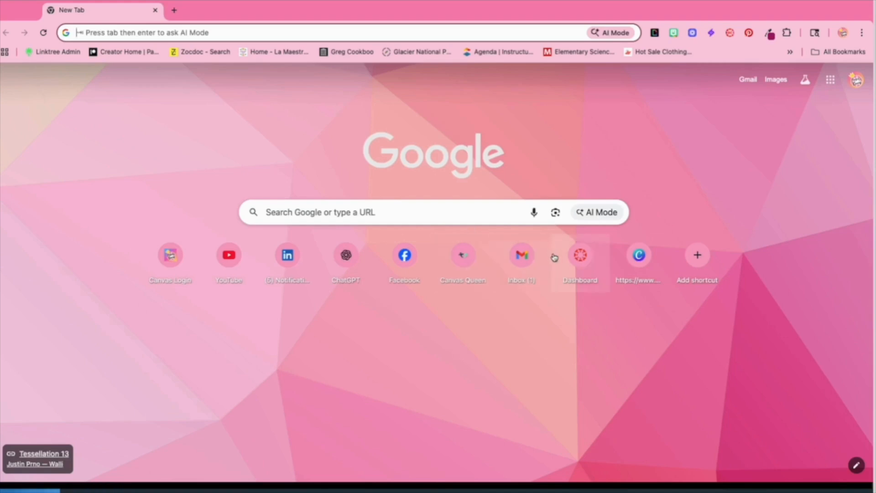
left_click(169, 254)
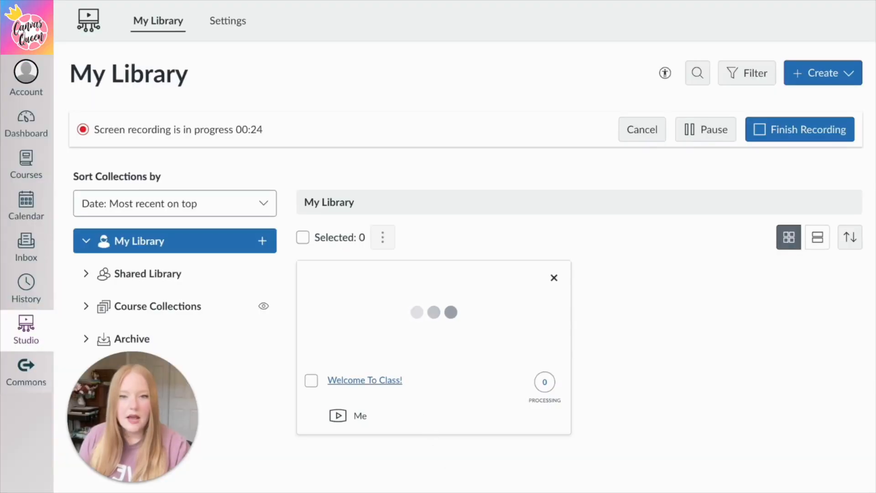
left_click(799, 129)
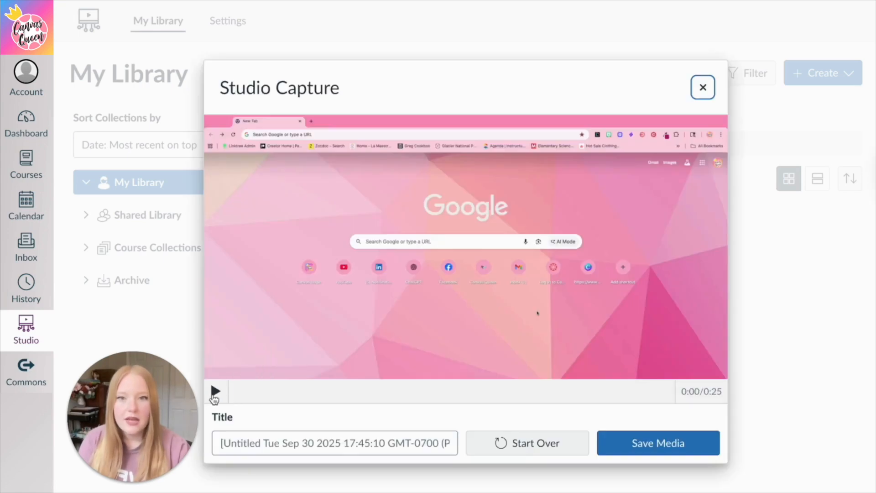
type("How to Login to Canvas")
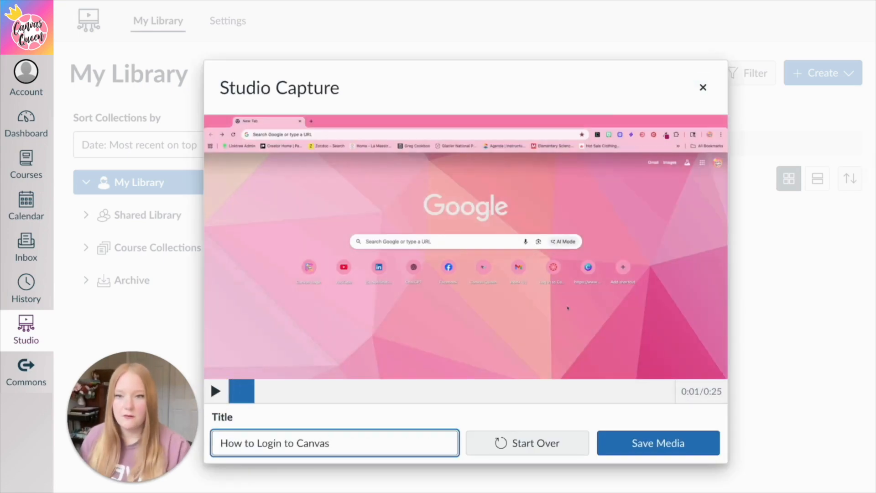
left_click(657, 442)
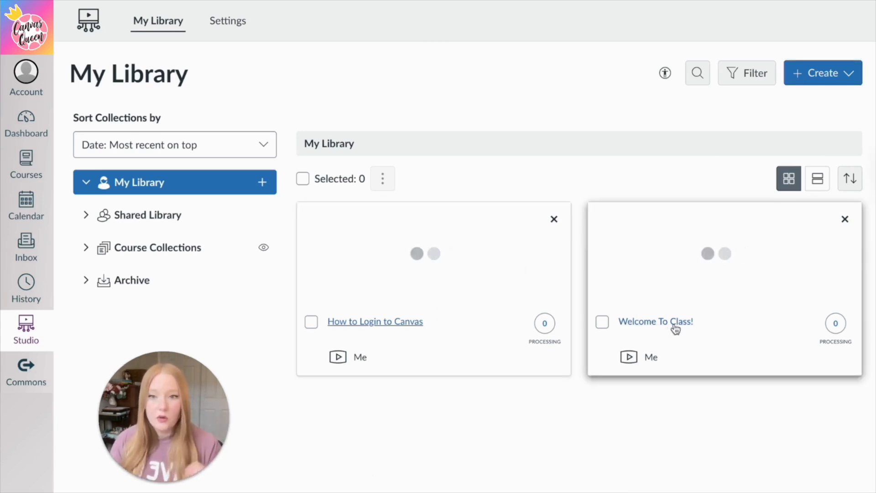
left_click(654, 321)
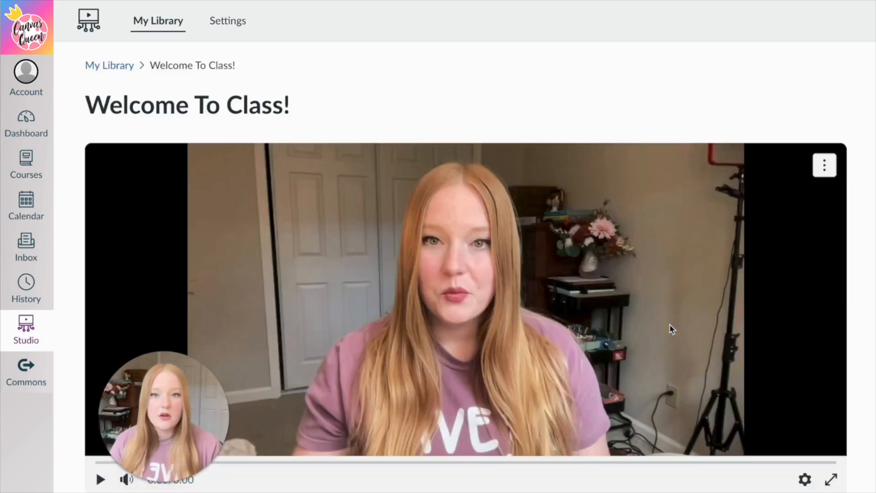
scroll("down", 3)
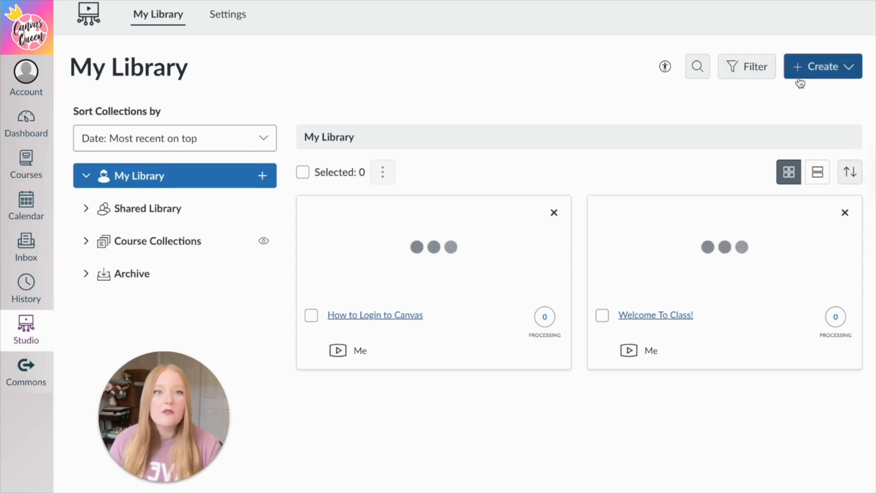
left_click(822, 66)
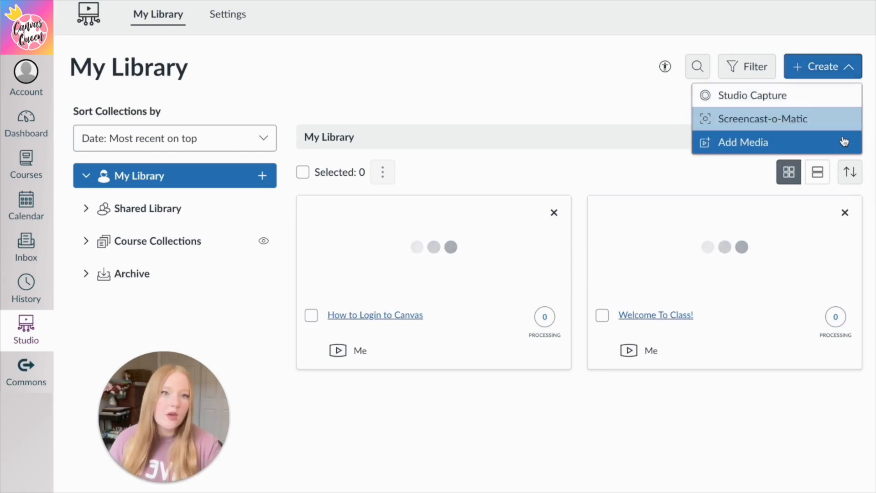
left_click(743, 142)
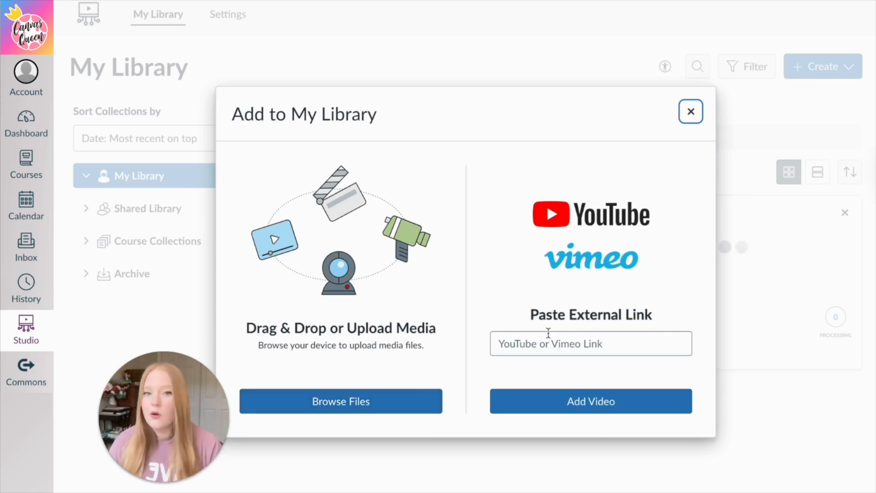
left_click(591, 343)
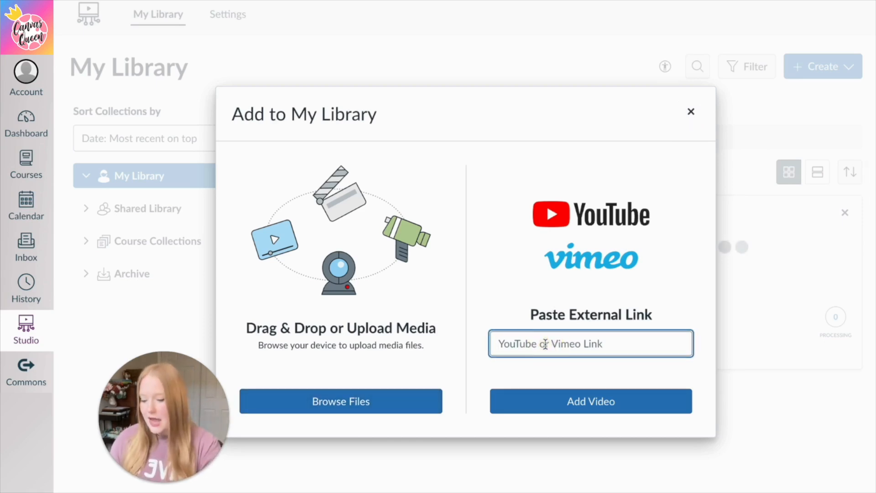
type("https://youtu.be/pBONsjHYLJI")
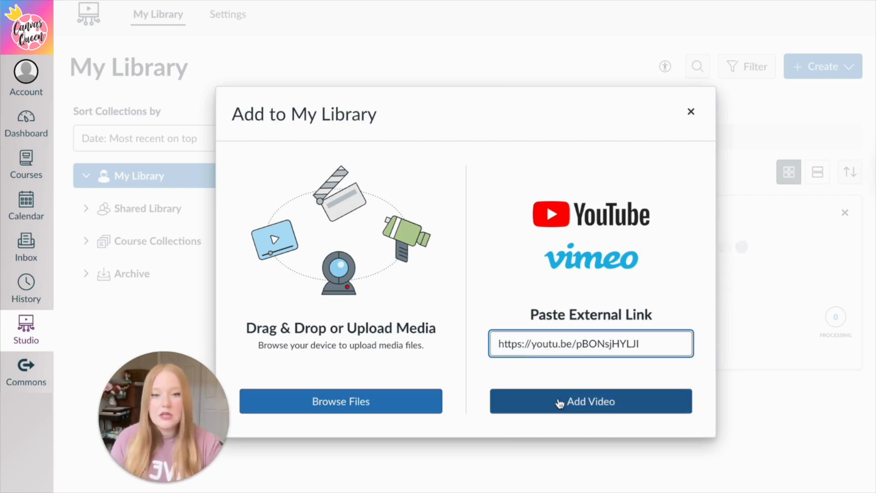
left_click(590, 401)
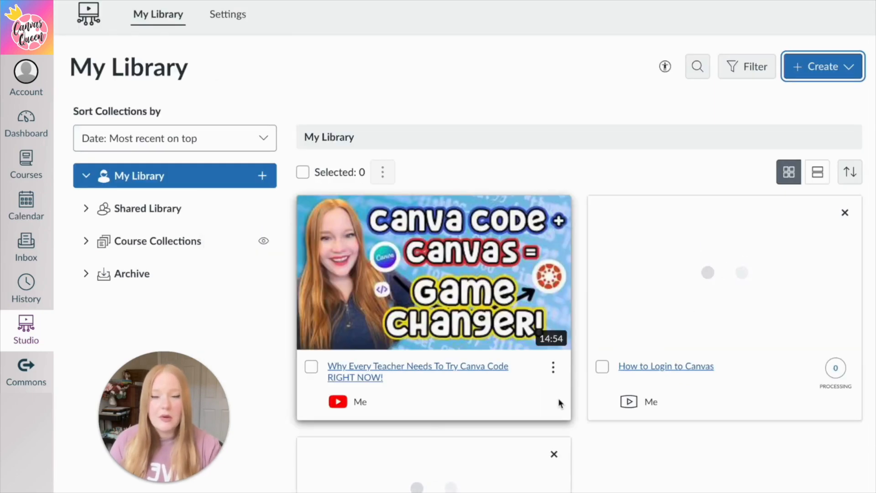
scroll("down", 3)
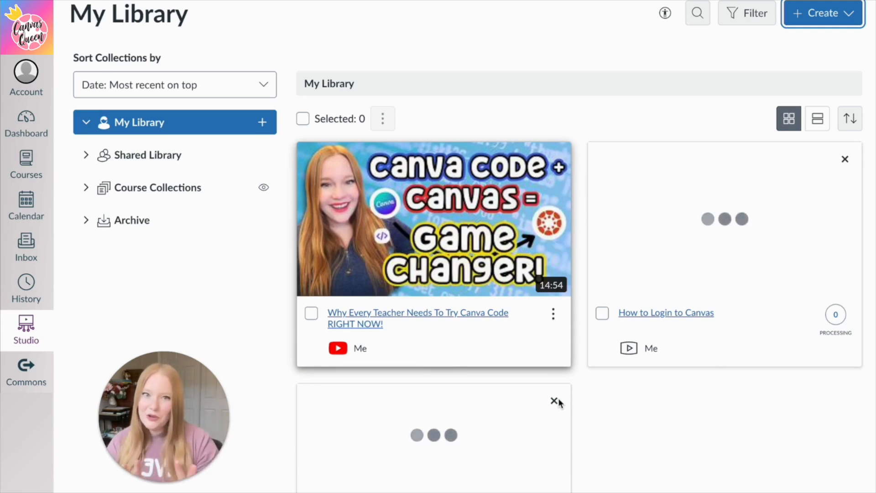
scroll("down", 3)
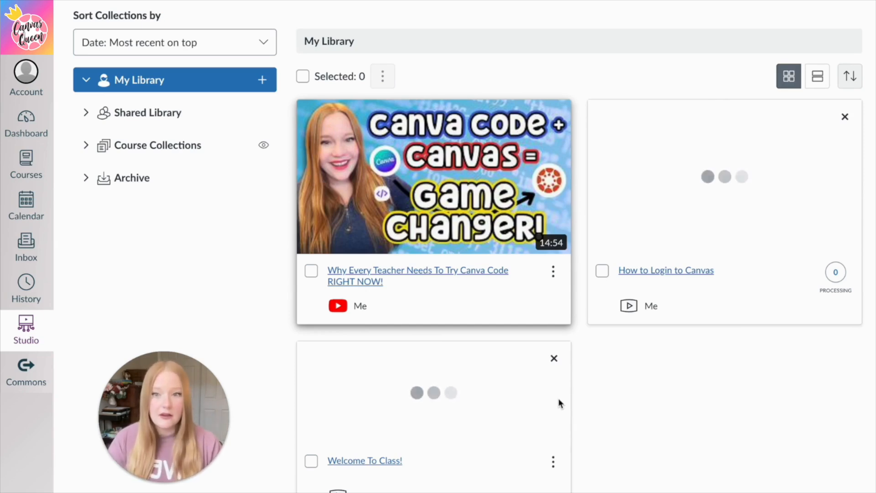
mouse_move(472, 45)
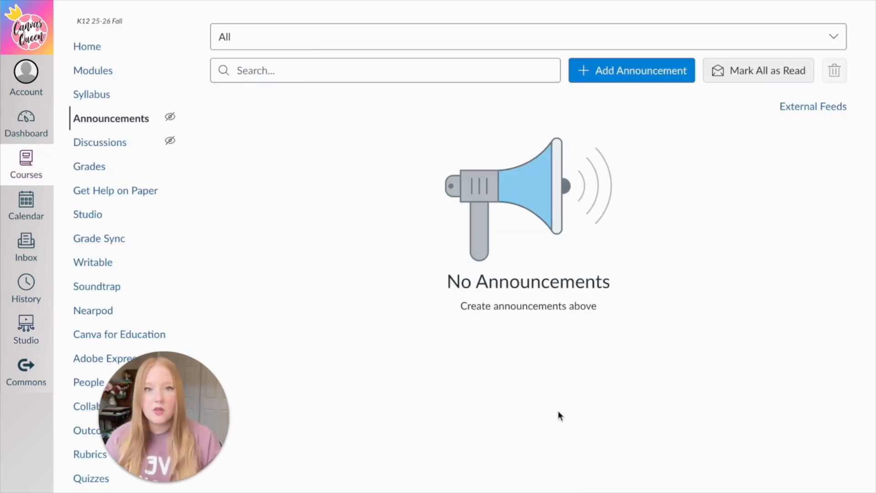
mouse_move(618, 100)
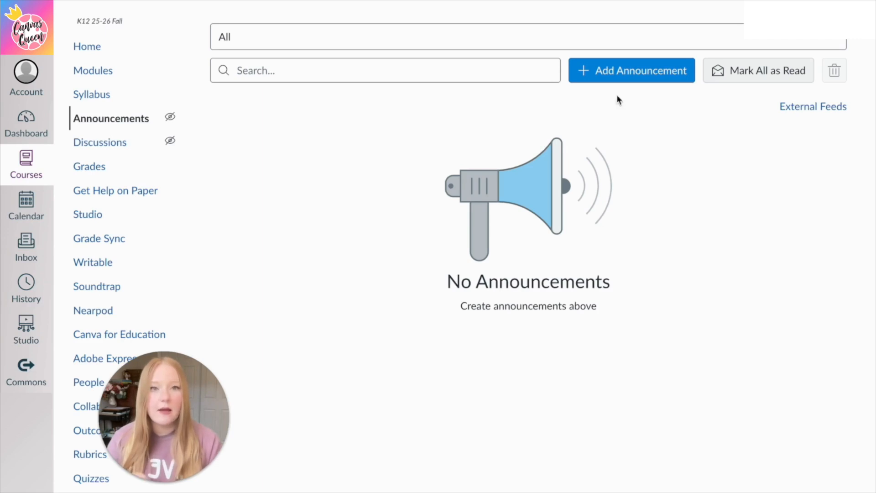
Step: Begin a new announcement with + Add Announcement on the course Announcements page
left_click(630, 70)
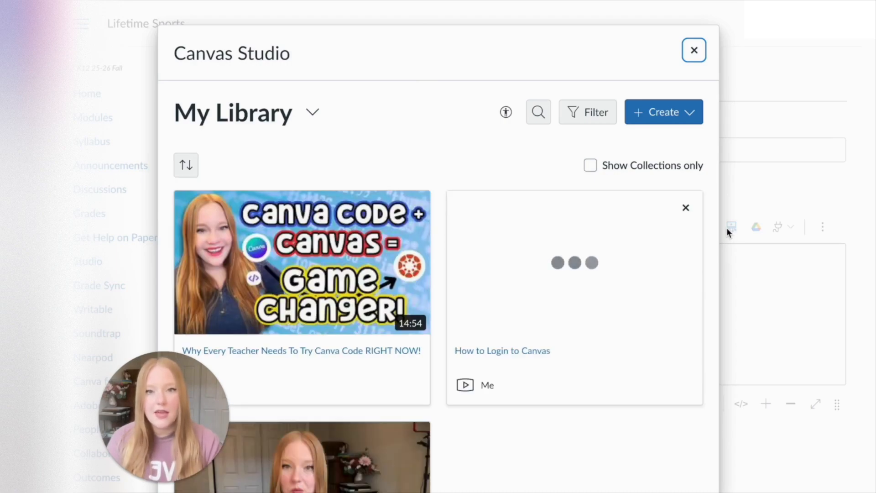
Step: Select Welcome To Class! in the Studio embed window and embed it
scroll("down", 3)
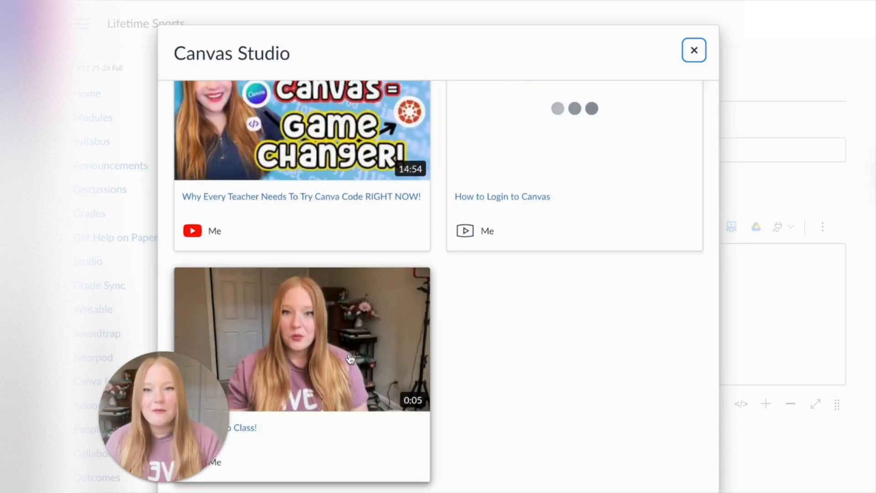
left_click(301, 339)
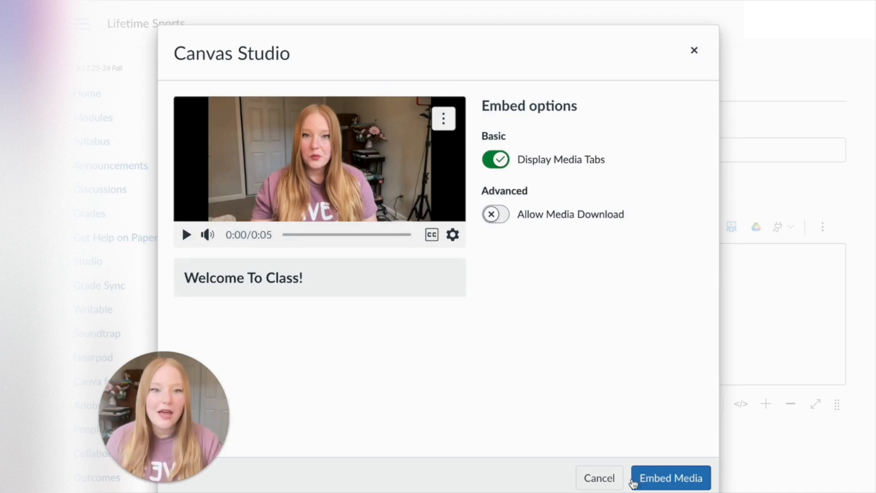
left_click(670, 477)
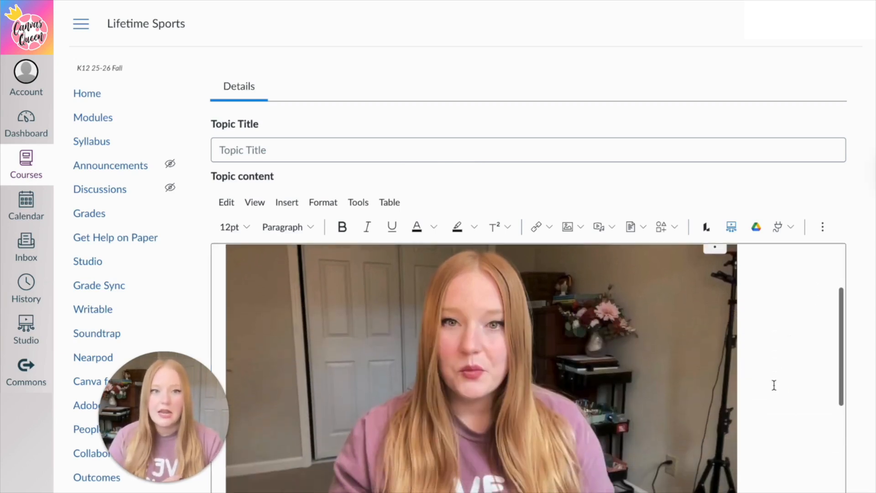
scroll("down", 3)
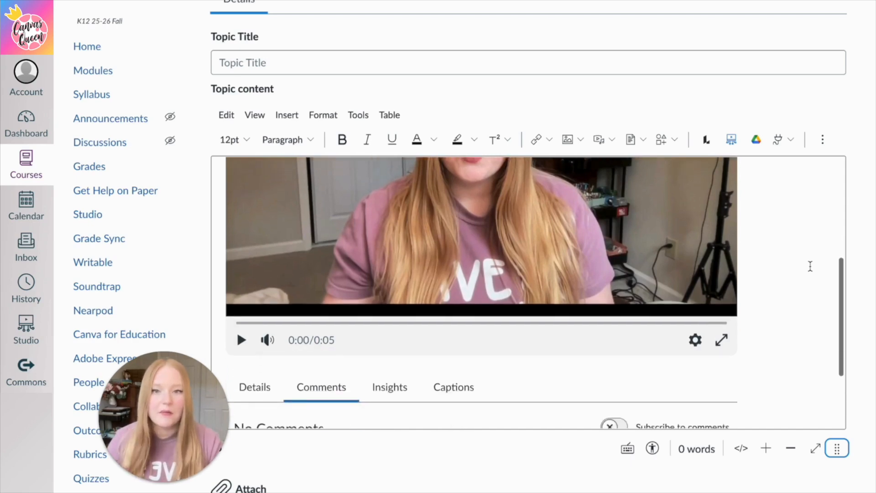
scroll("down", 3)
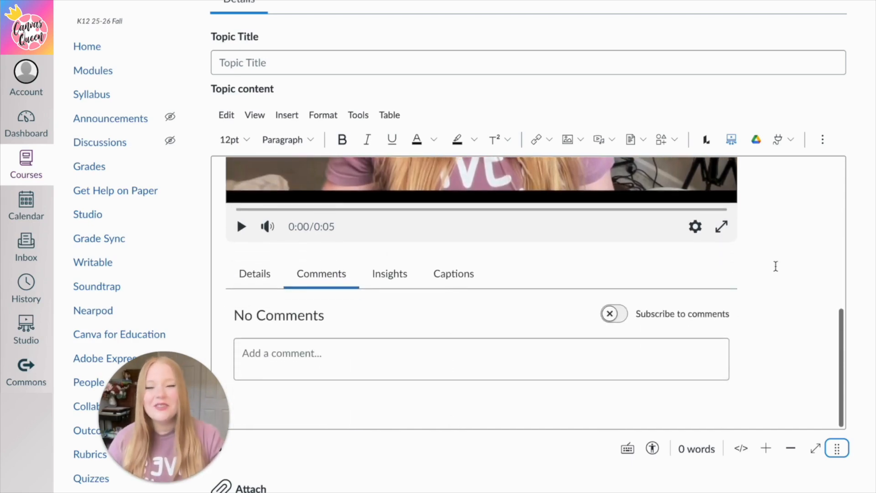
left_click(254, 273)
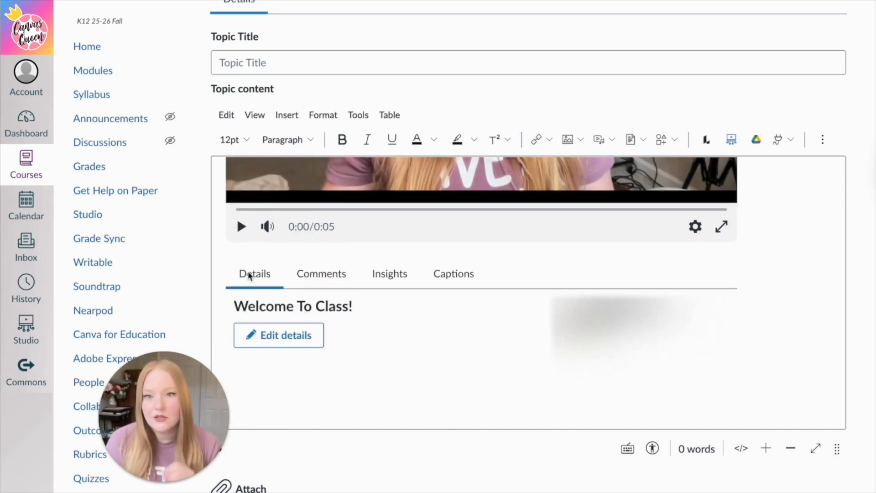
left_click(321, 273)
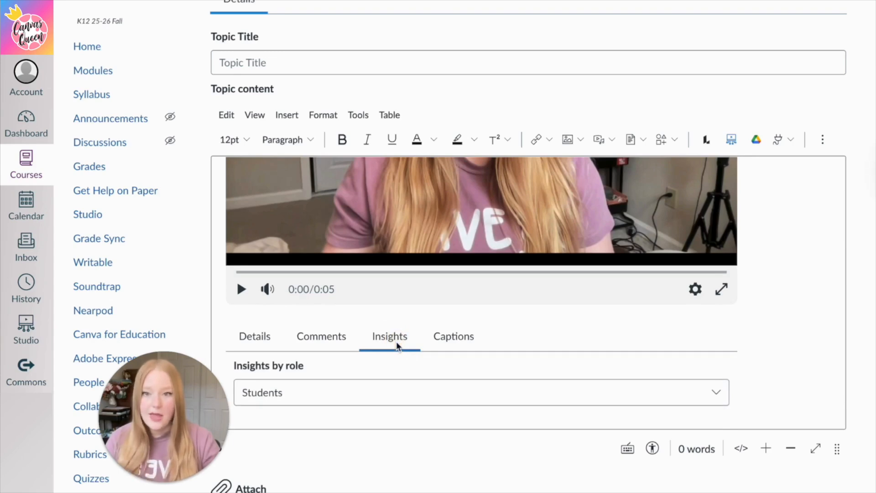
scroll("down", 3)
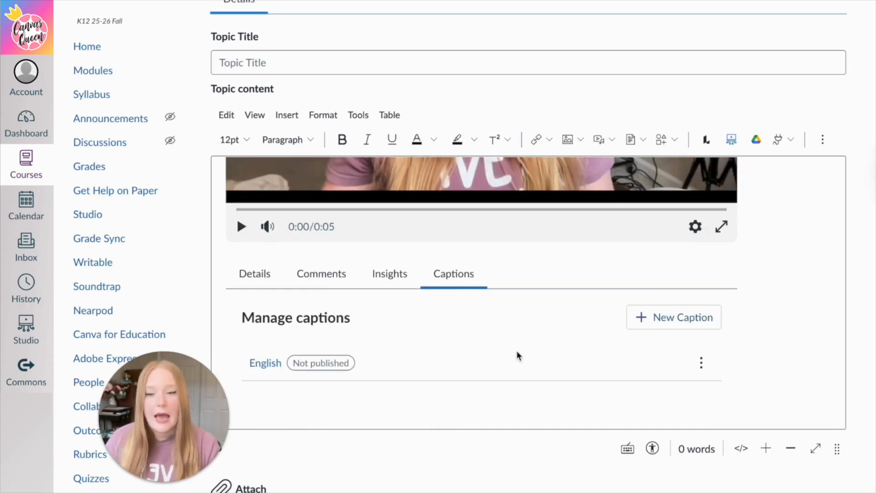
scroll("down", 3)
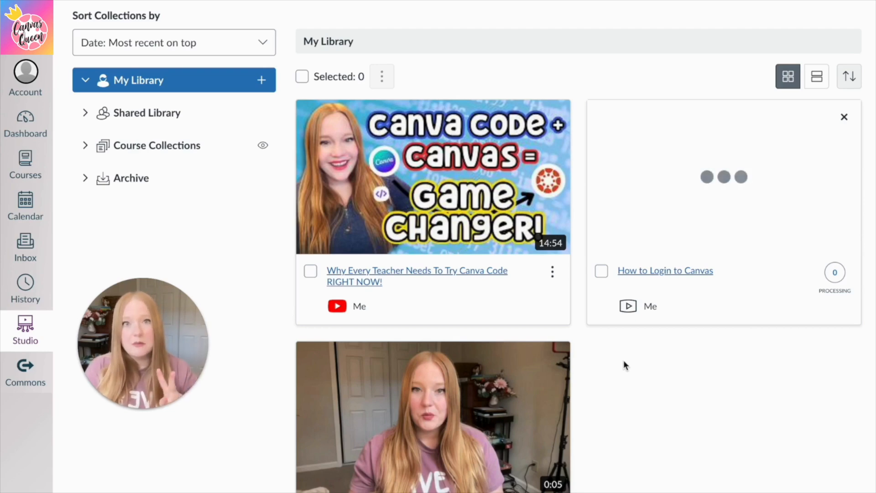
mouse_move(581, 293)
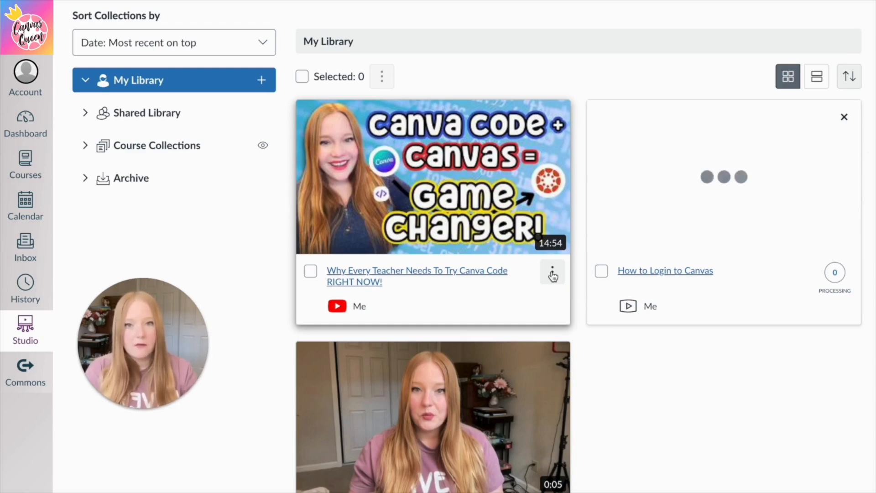
Step: Choose Annotate Video from the Canva Code video's options menu
left_click(553, 275)
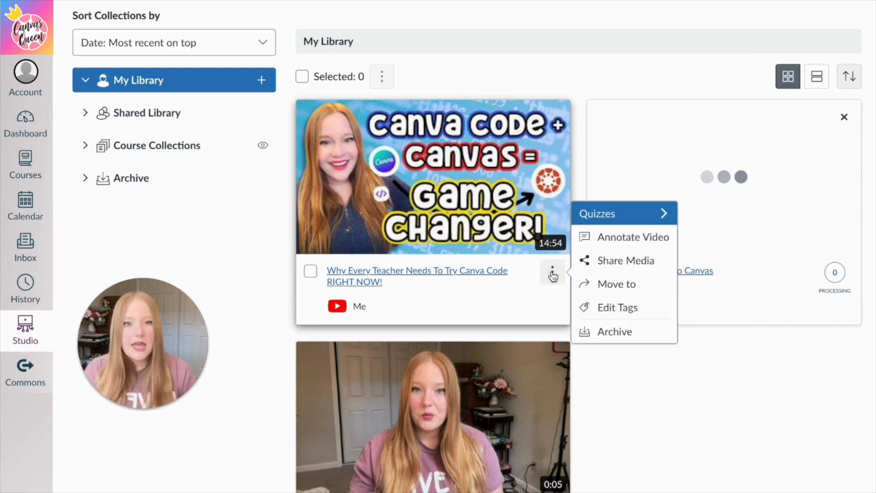
mouse_move(603, 213)
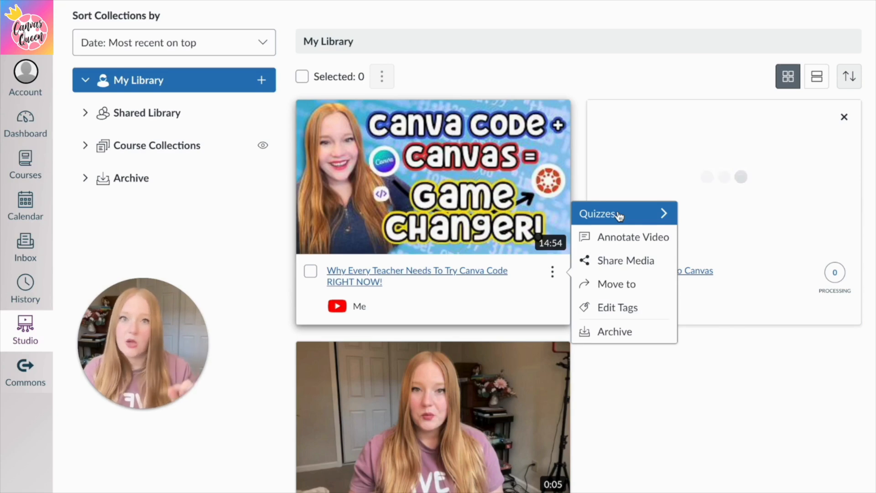
mouse_move(632, 236)
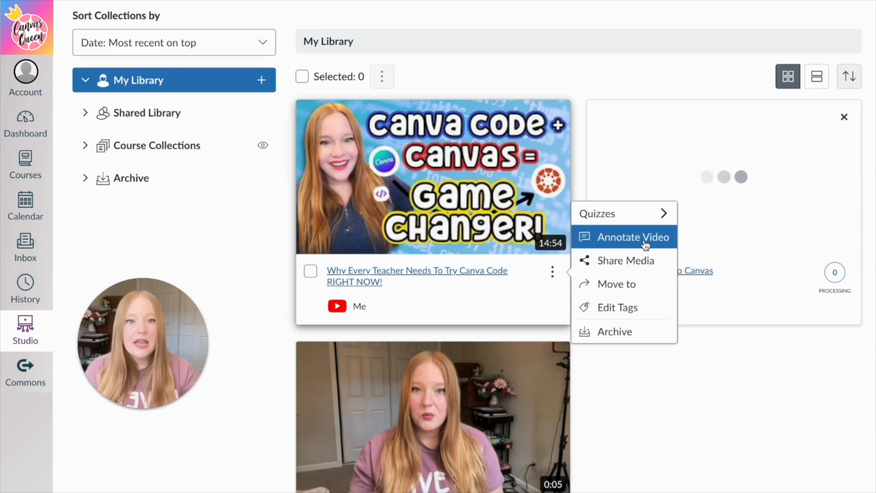
left_click(632, 236)
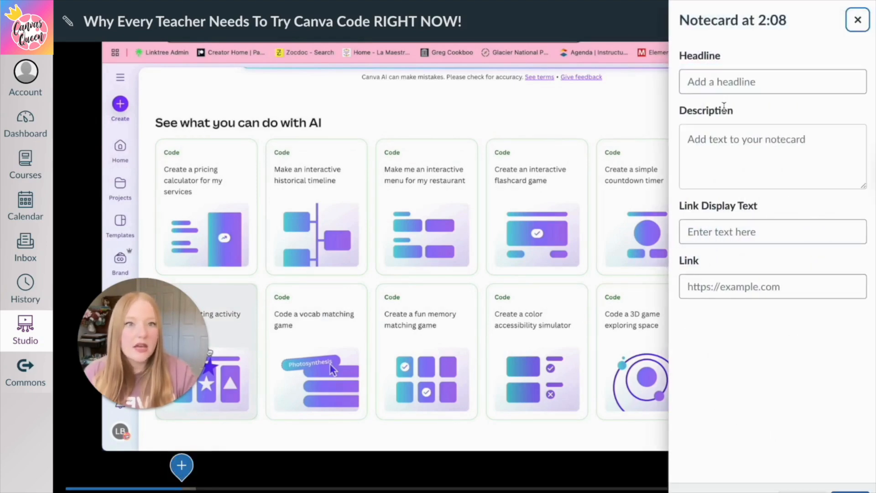
Step: Add the 'Question 1' notecard at 2:08 with its description, then continue past the preview
left_click(772, 82)
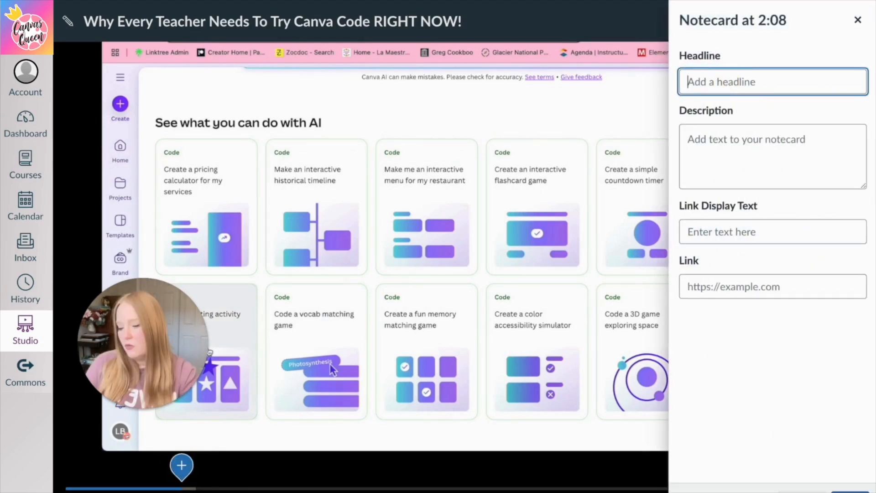
type("Question 1")
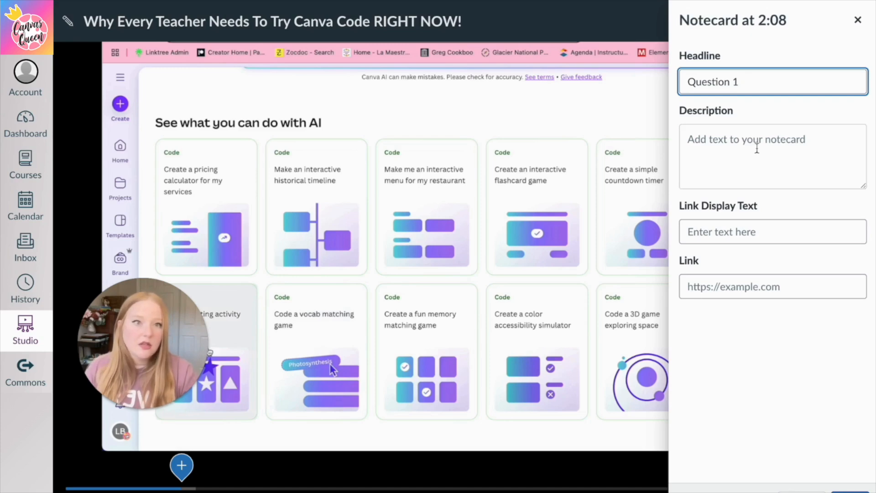
type("Tell me what you think o")
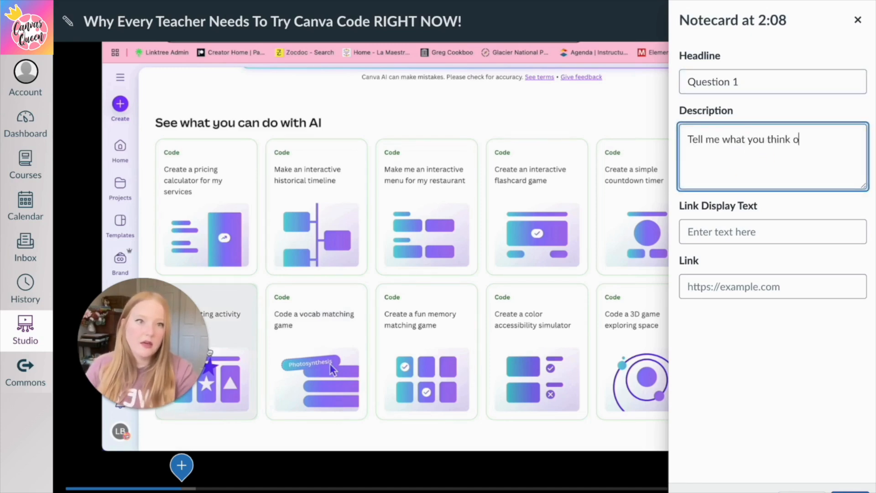
type("f the video so")
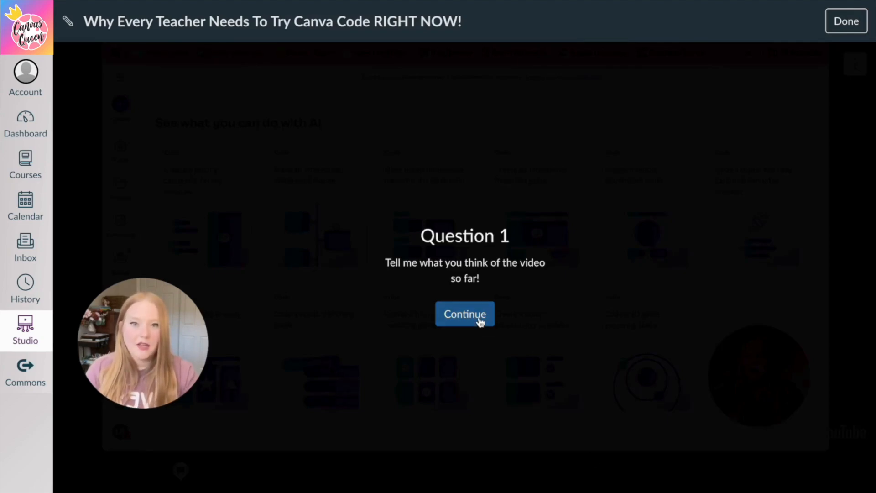
left_click(465, 314)
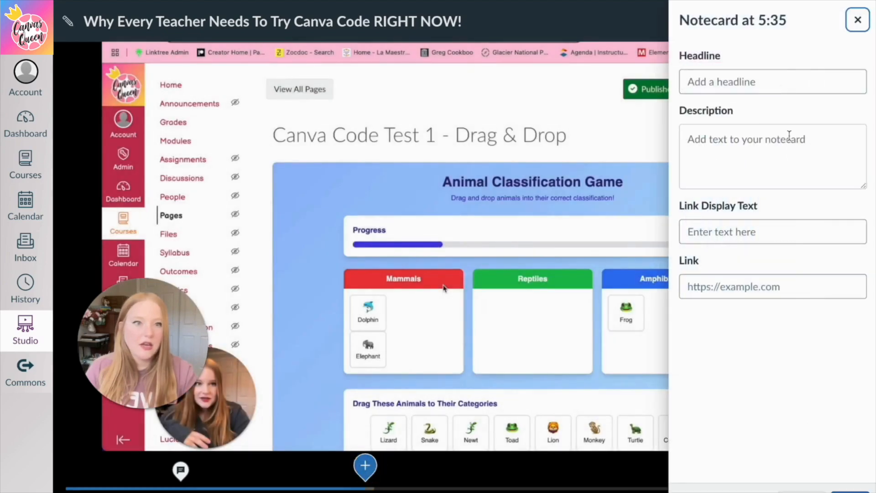
Step: Add and save the 'Question 2' notecard at 5:35 asking about the meaning of life
type("Question 2")
left_click(773, 157)
type("What is the")
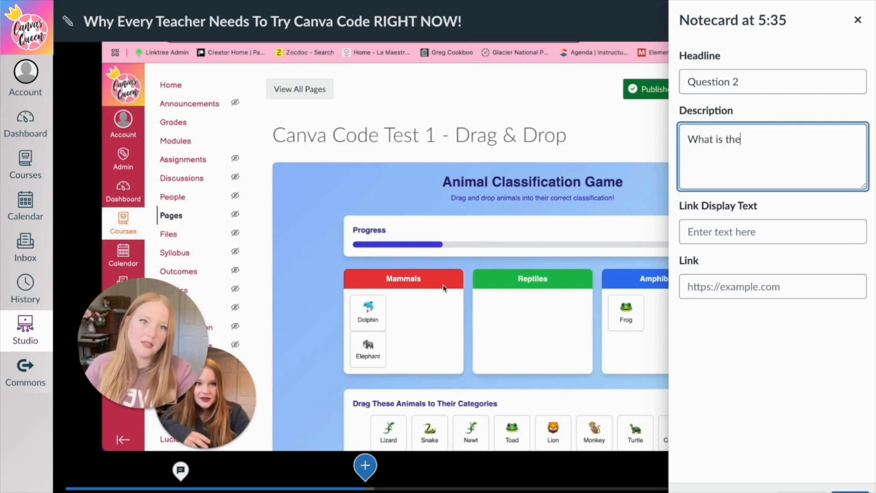
type("meaning o")
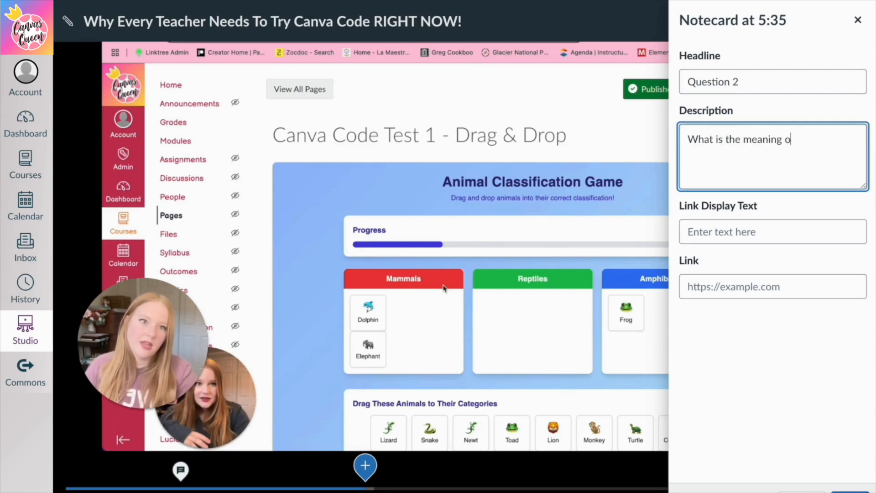
type("f life?")
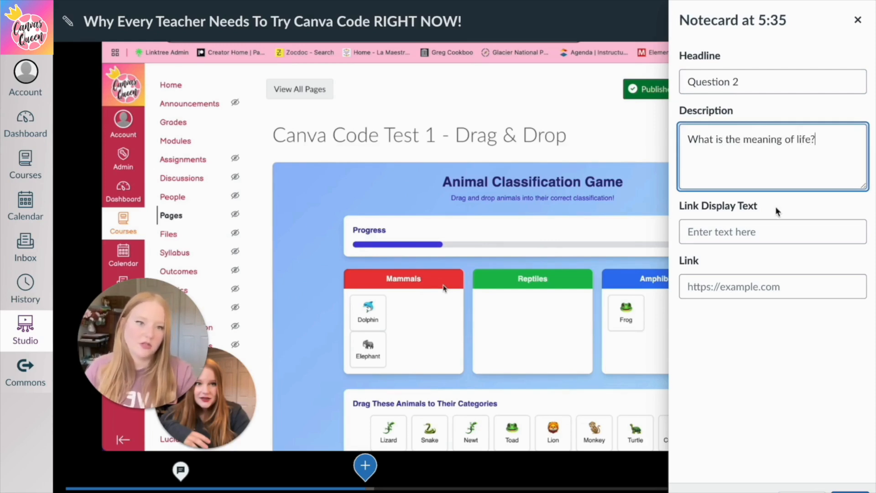
left_click(858, 20)
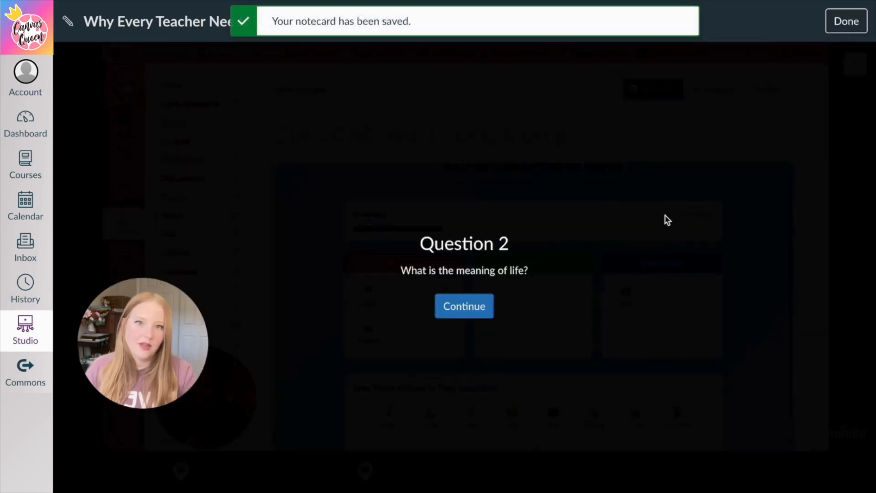
left_click(846, 20)
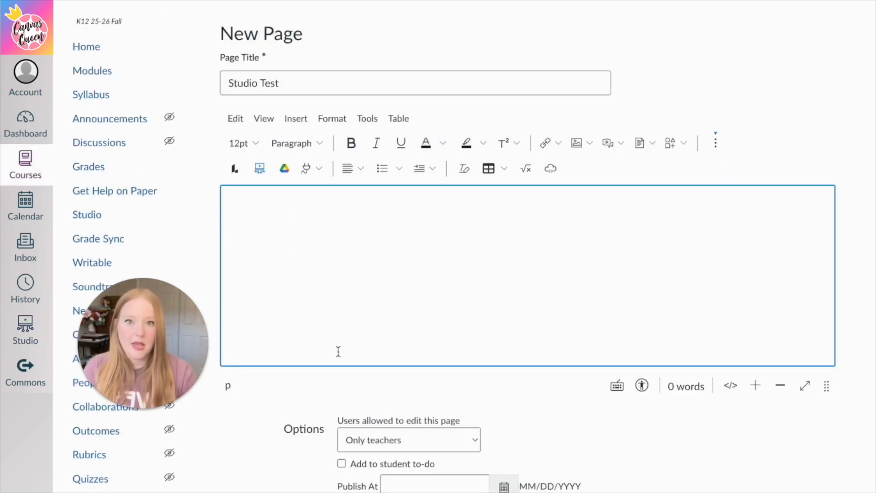
Step: Embed the Canva Code video on Studio Test, play it, and comment 'I really like this video!'
left_click(259, 168)
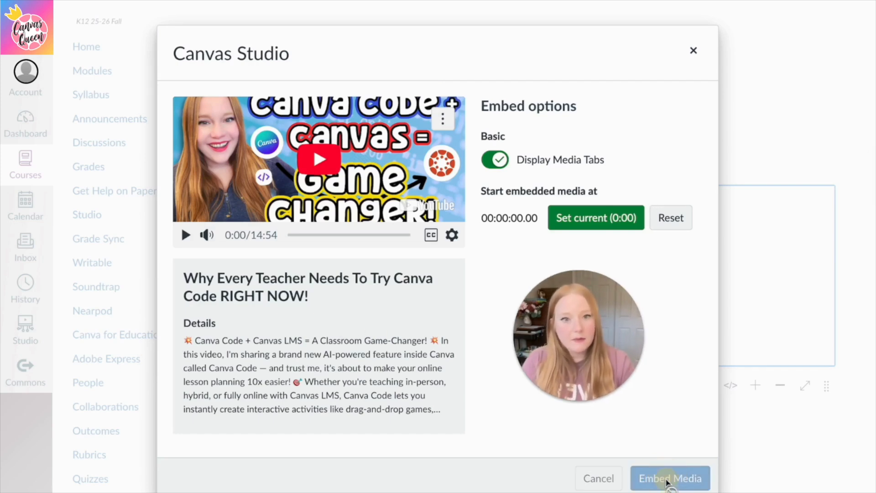
left_click(670, 478)
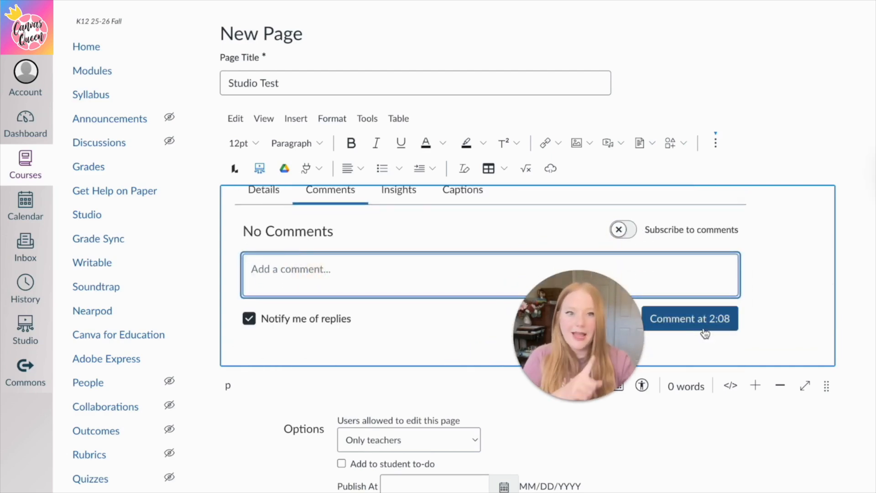
scroll("down", 3)
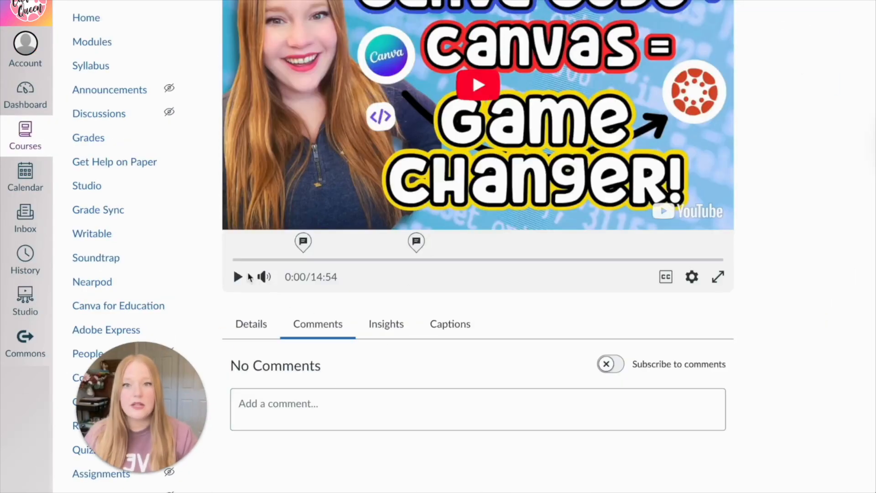
left_click(237, 276)
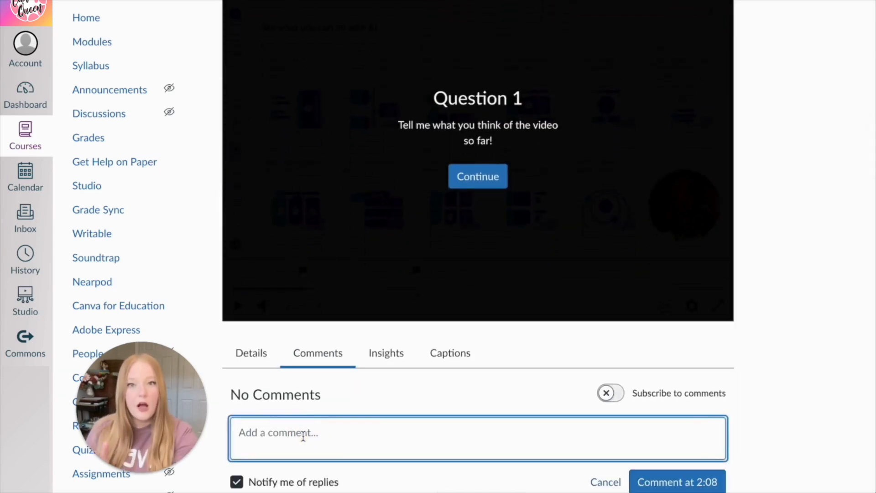
type("I really like this video!")
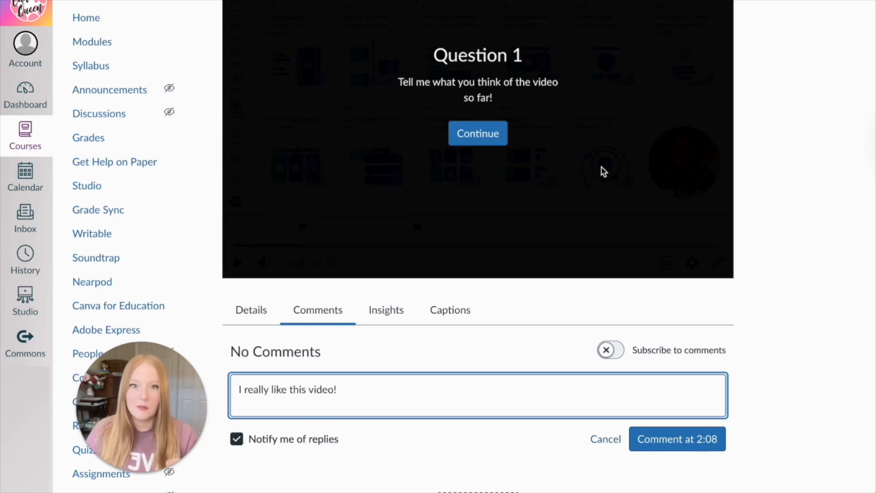
left_click(677, 439)
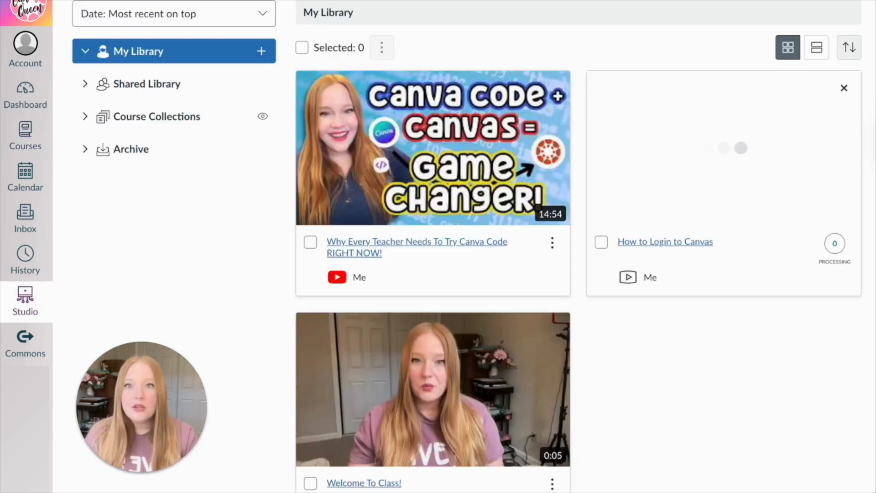
Step: Create a video quiz on the Canva Code video titled 'Canva Canvas Quiz', leaving the description empty
left_click(552, 243)
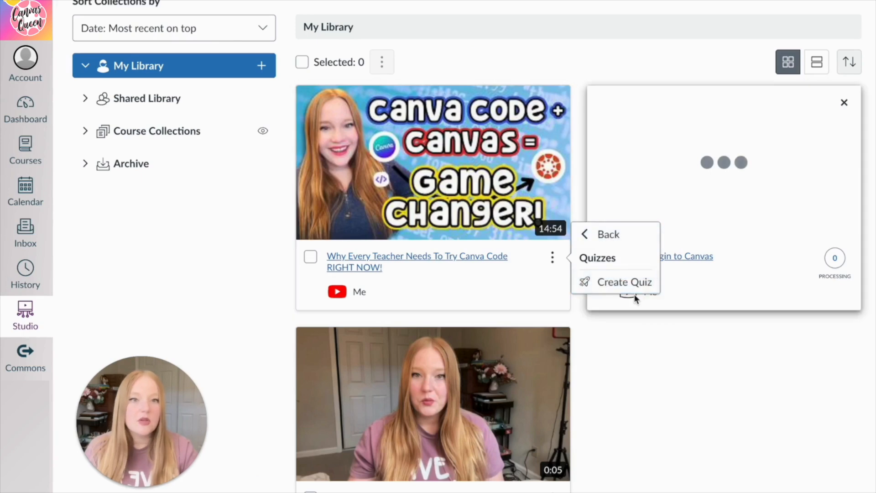
left_click(624, 281)
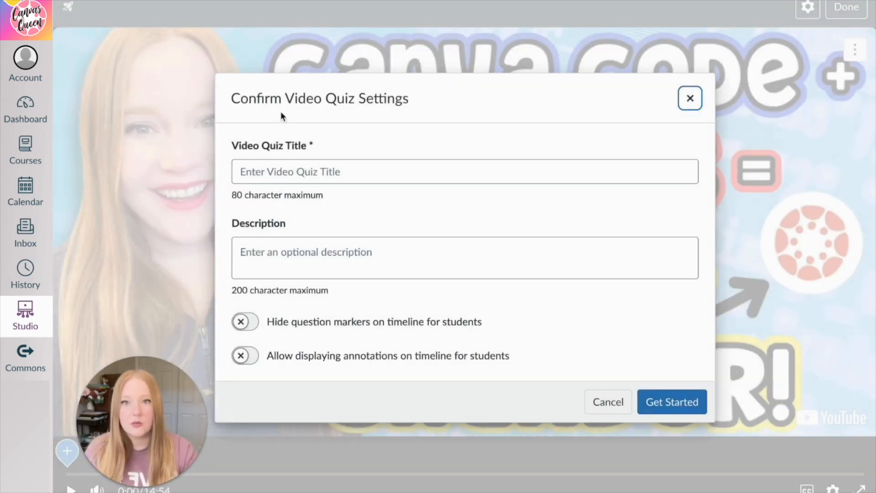
left_click(465, 172)
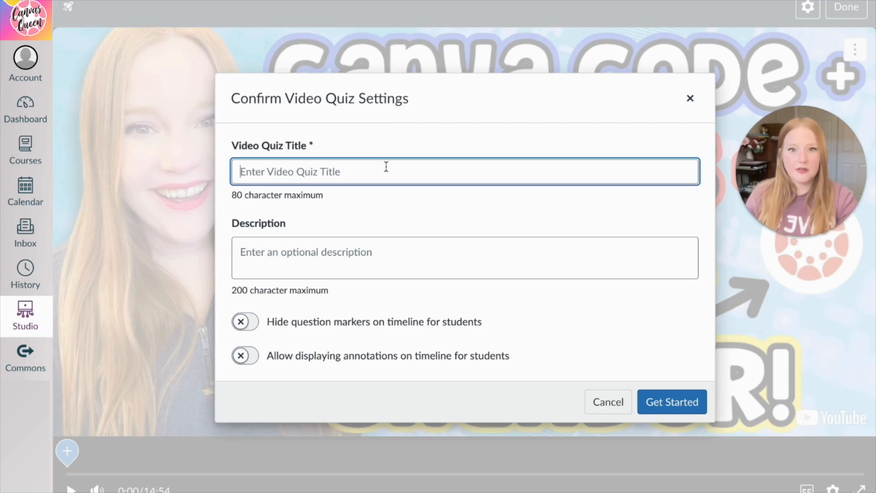
type("Canva Canv")
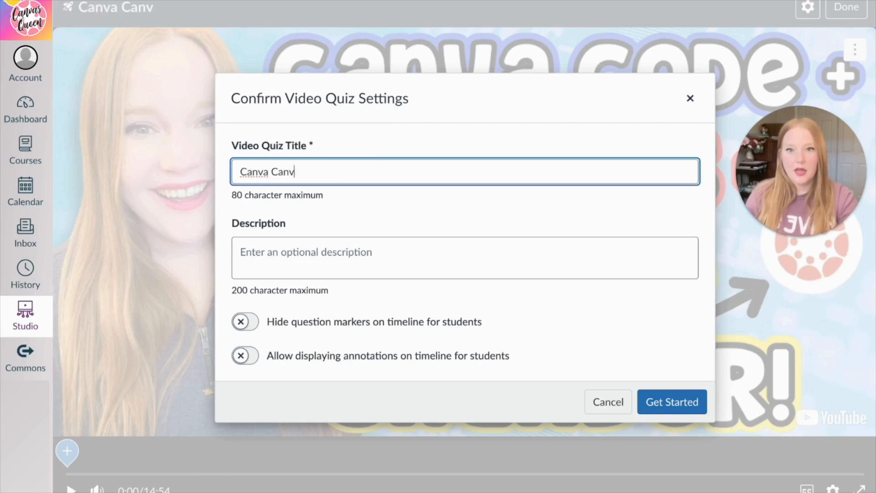
type("as Quiz")
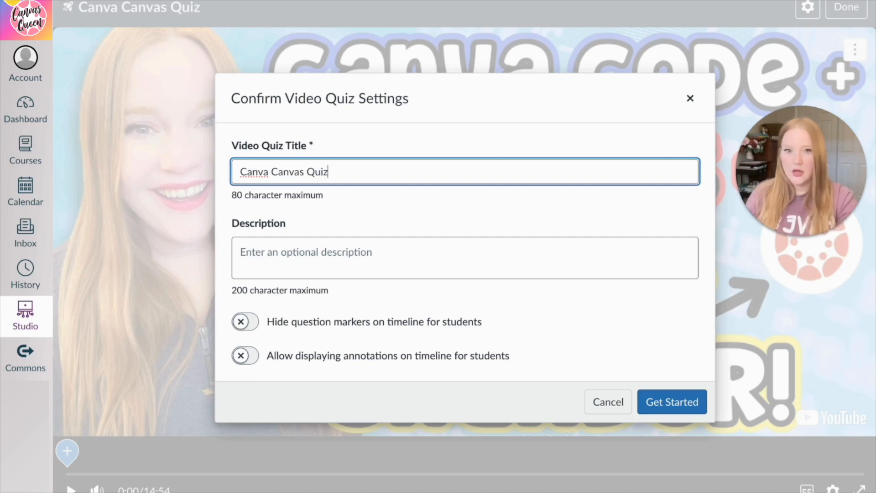
left_click(463, 257)
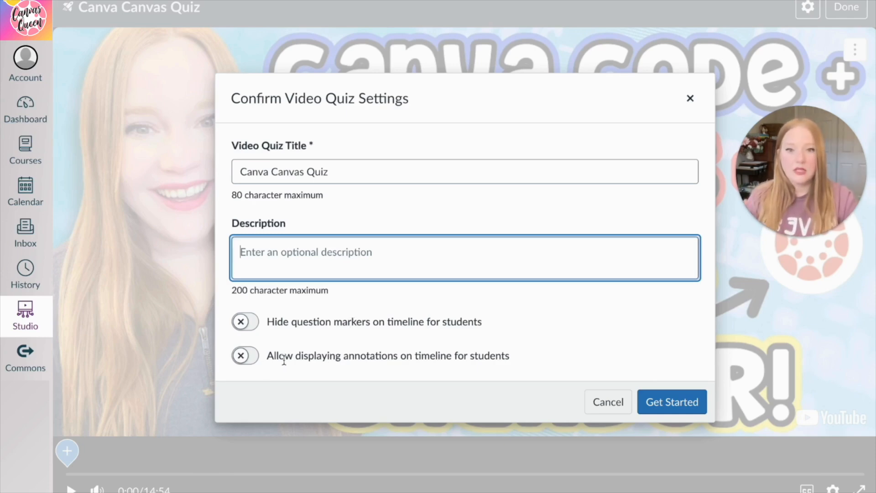
mouse_move(334, 366)
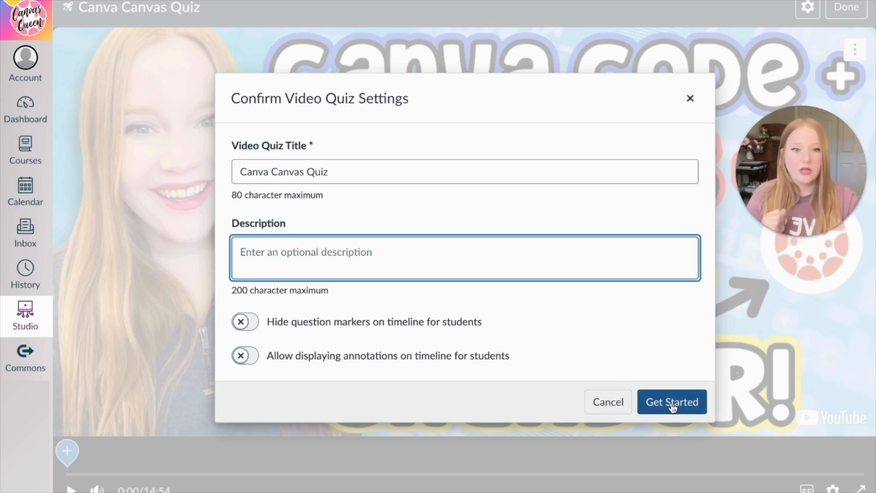
left_click(672, 401)
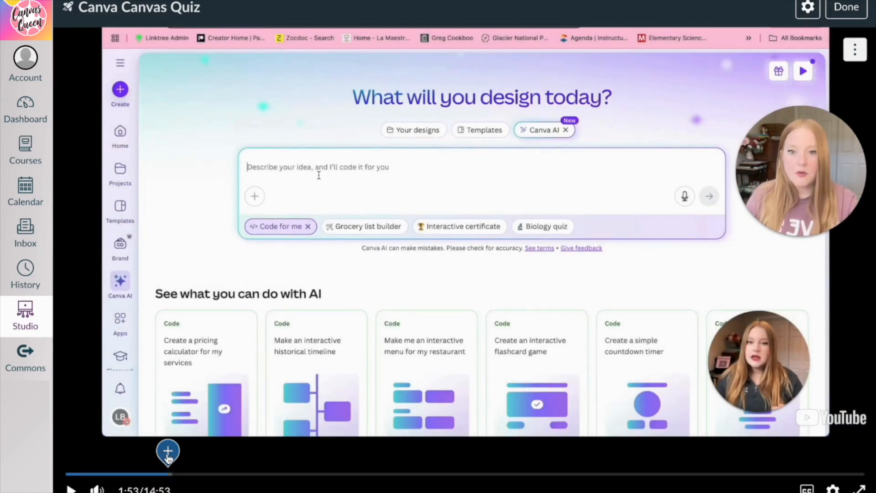
Step: Add a true/false question 'The sky is blue!' at 1:53 and save it
left_click(167, 451)
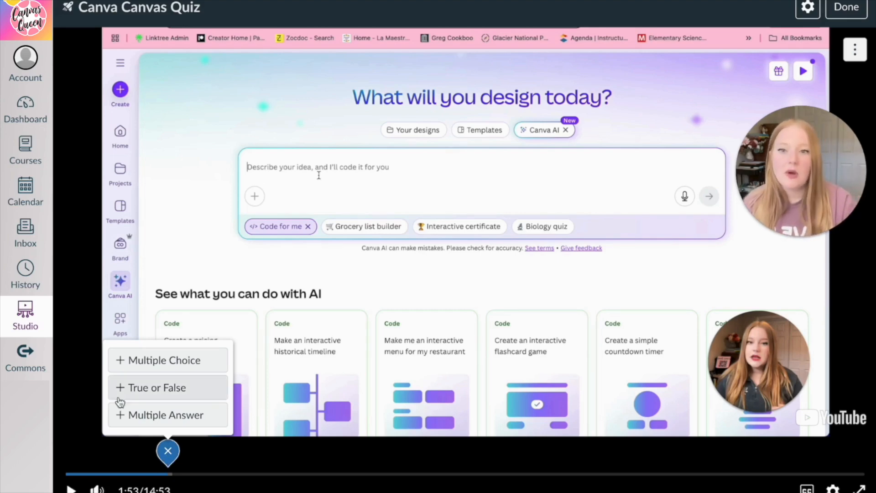
left_click(157, 387)
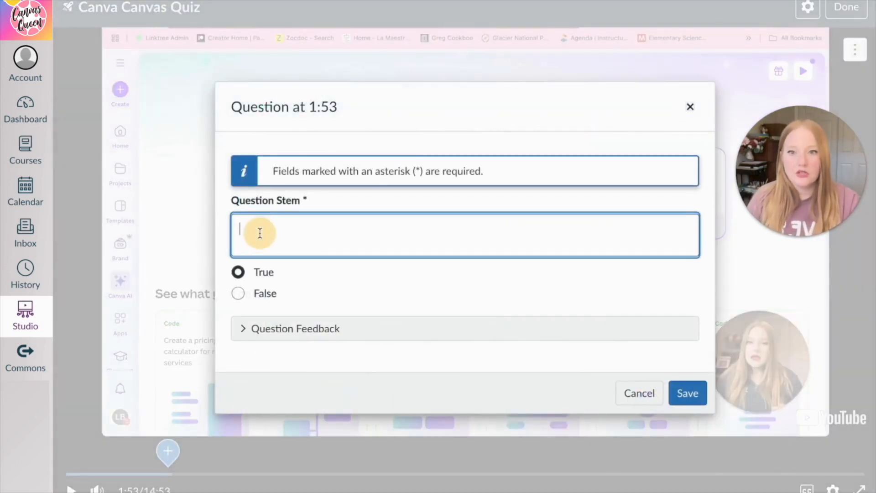
type("The sky is")
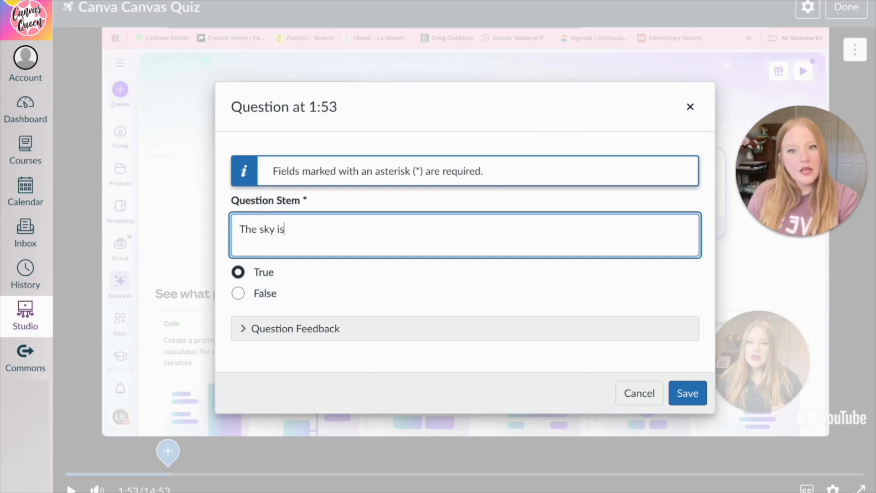
type("blue!")
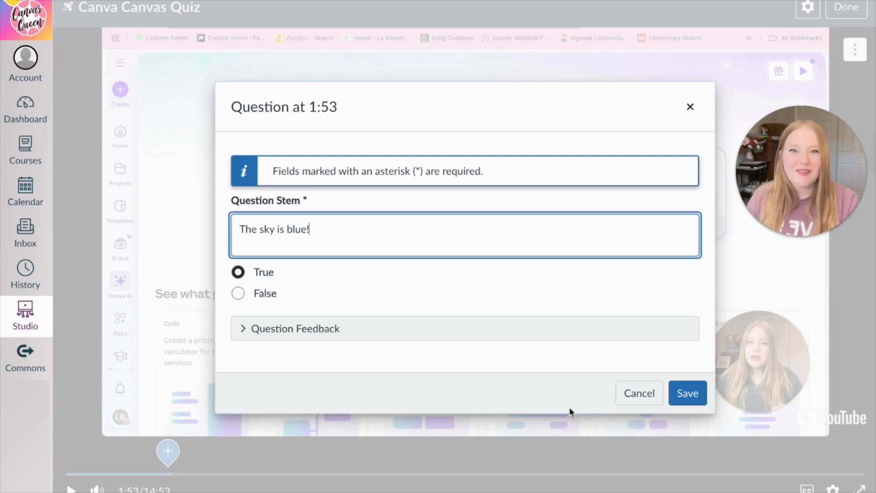
left_click(688, 393)
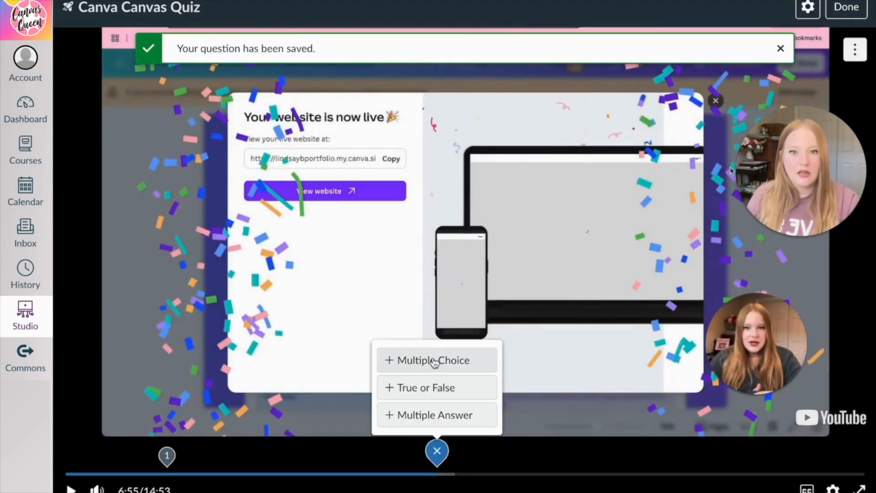
Step: Add a true/false question starting 'Your teacher' at 6:55 and save it
left_click(426, 388)
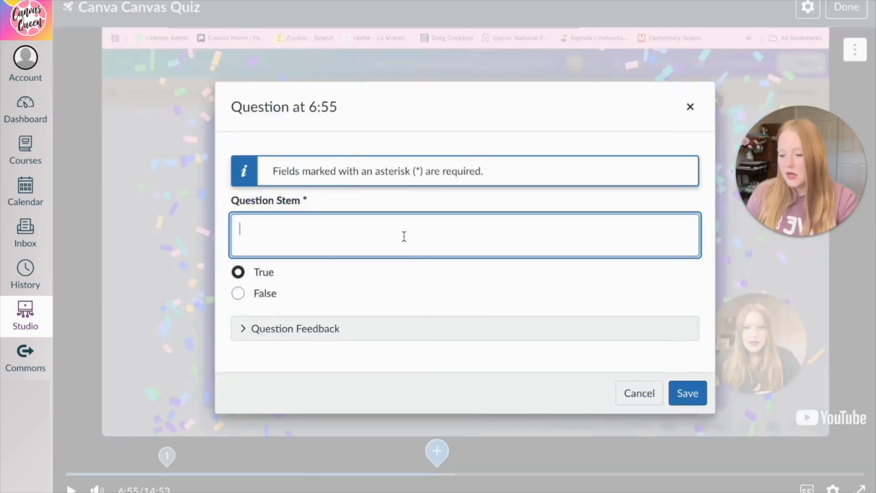
type("Your teacher")
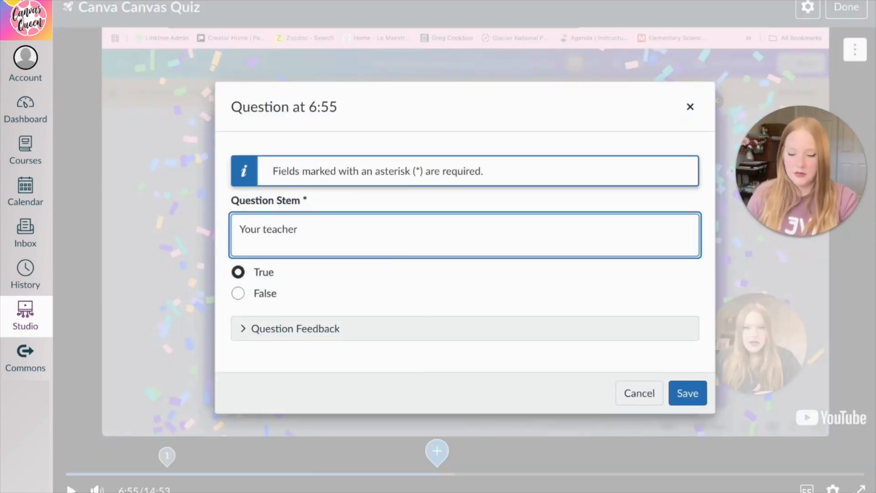
left_click(687, 393)
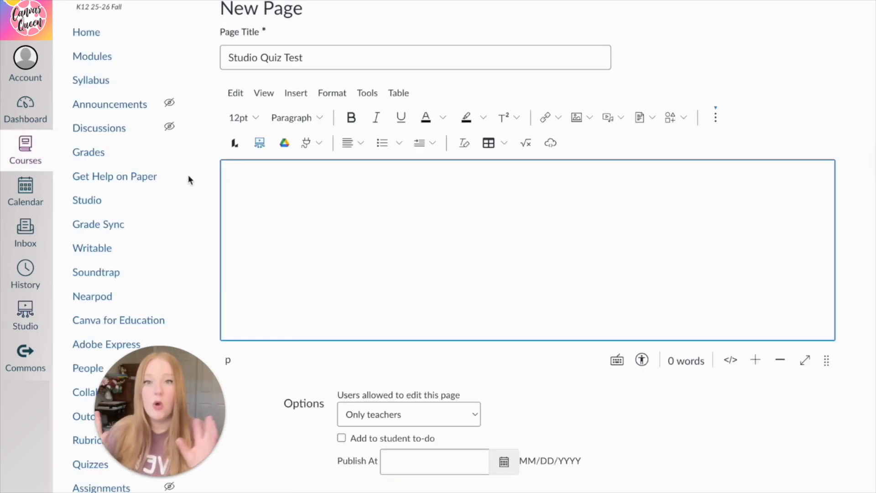
Step: Embed Canva Canvas Quiz on the Studio Quiz Test page and start the quiz video
left_click(259, 142)
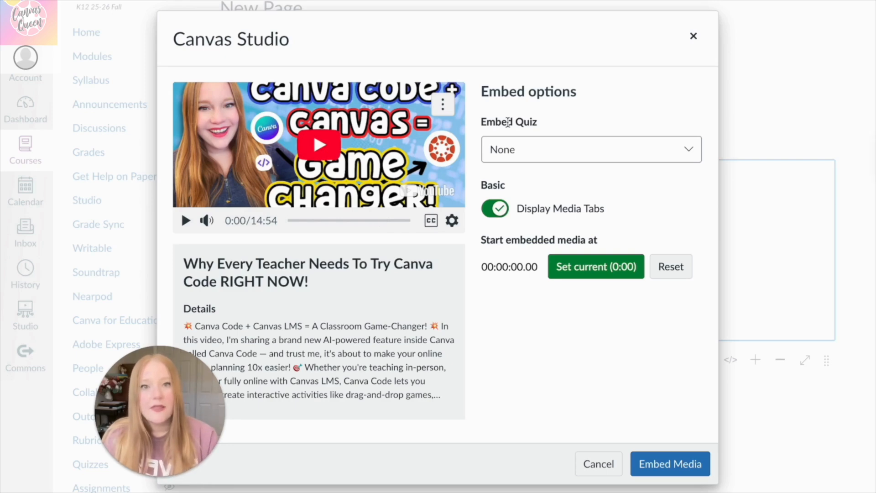
left_click(590, 149)
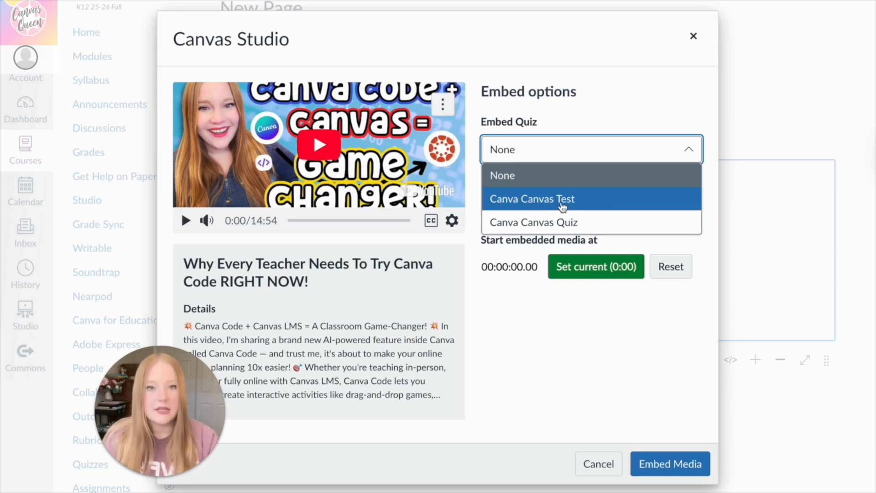
mouse_move(533, 222)
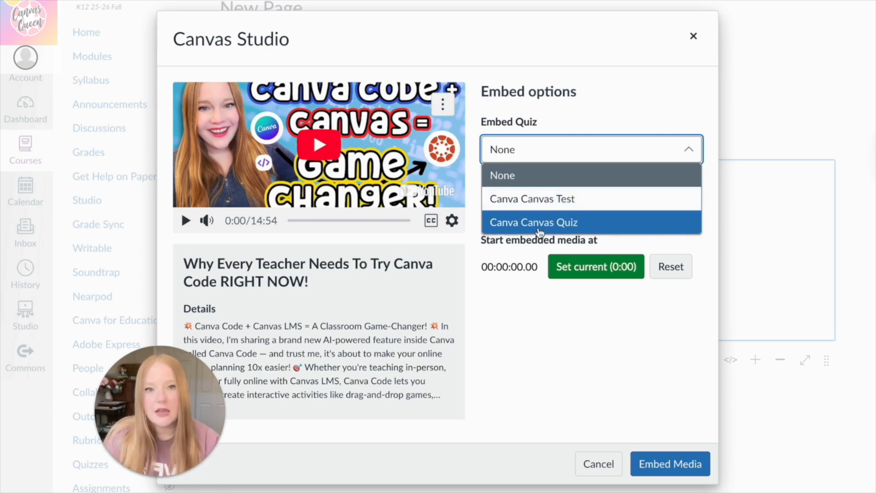
left_click(532, 222)
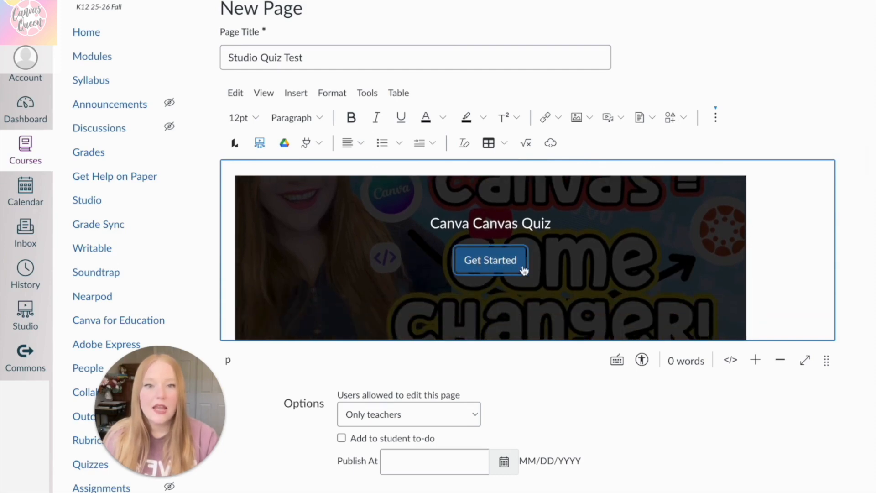
left_click(490, 260)
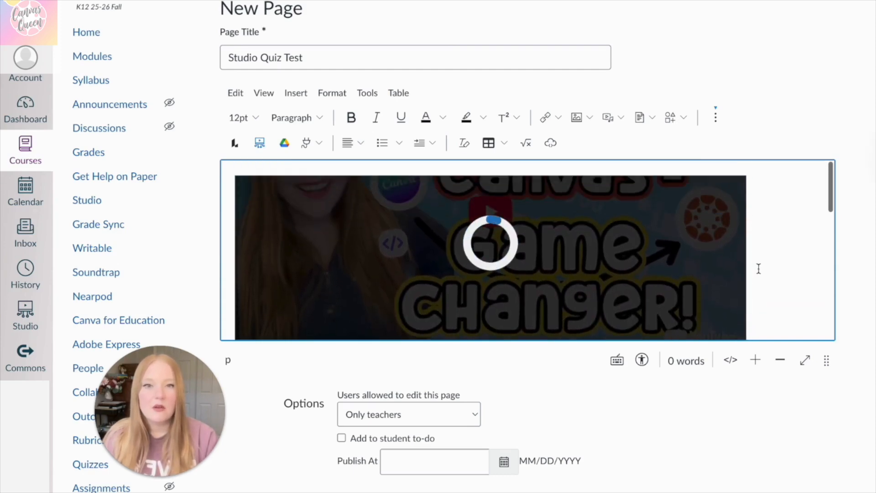
scroll("down", 3)
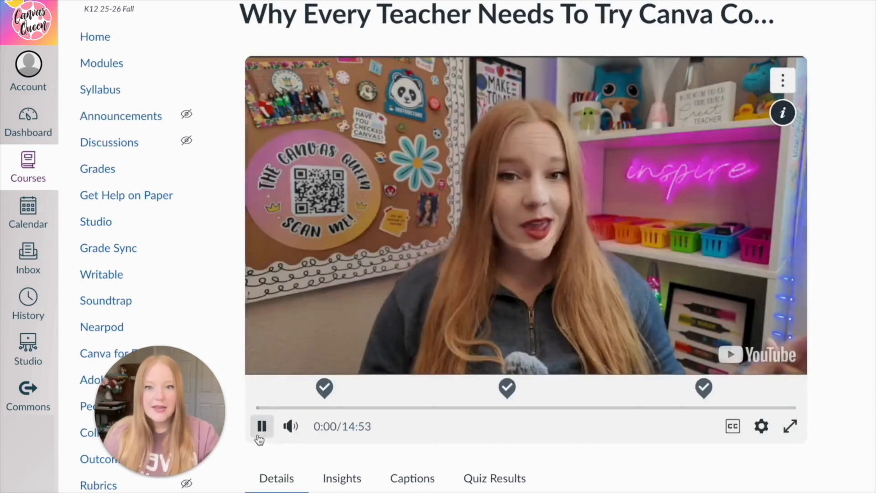
Step: Play the quiz video, answering True/False at each of the three question markers until it ends
left_click(324, 388)
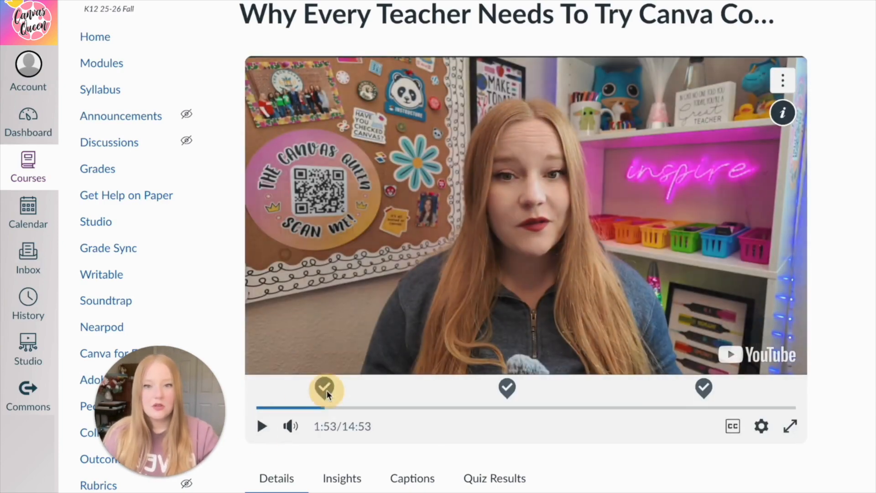
left_click(324, 388)
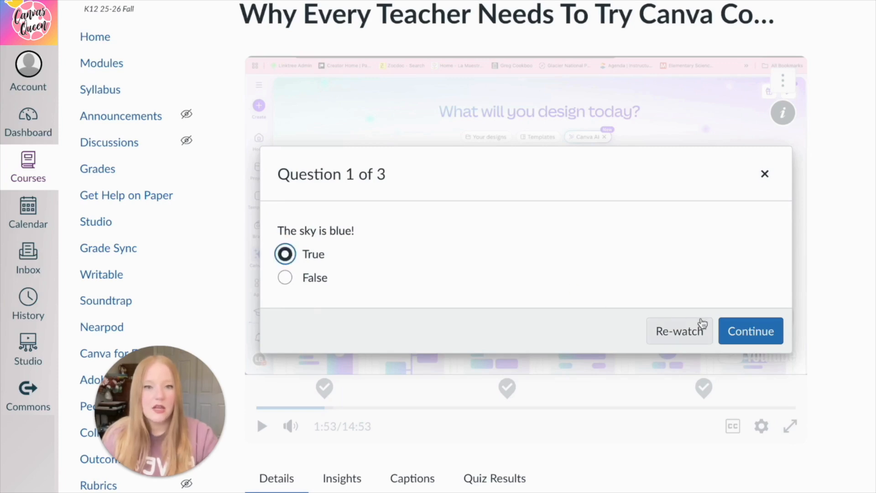
left_click(751, 330)
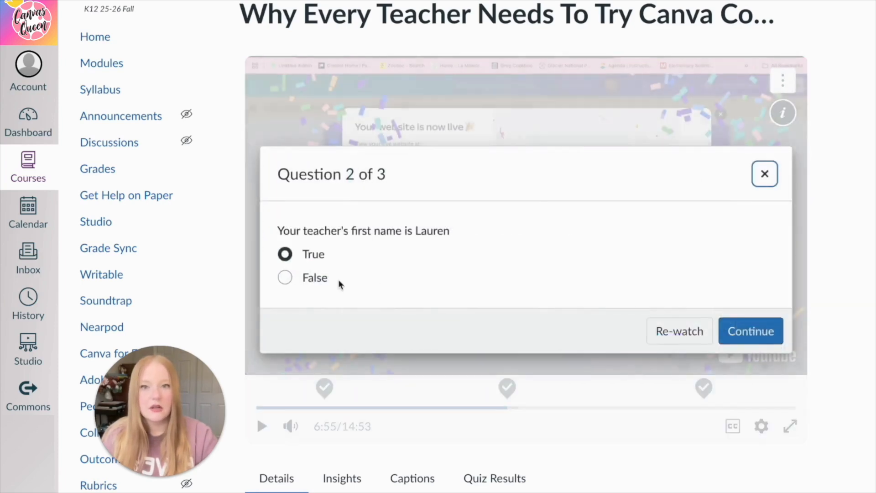
left_click(751, 331)
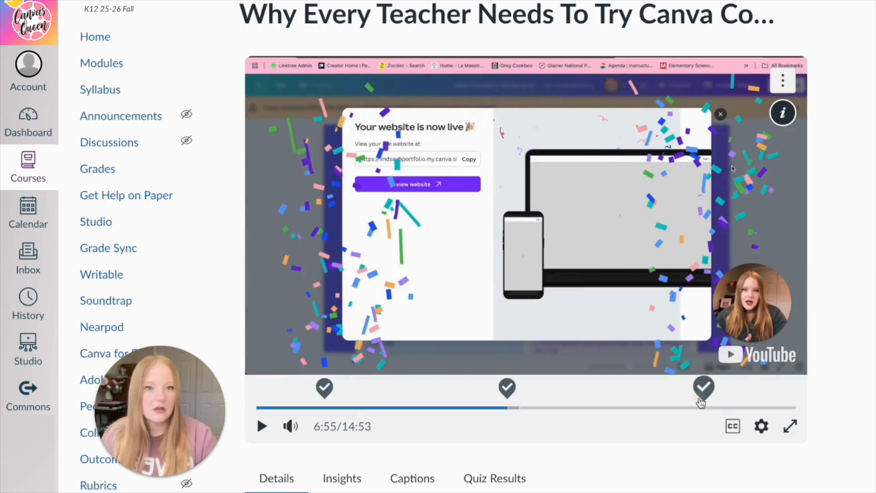
left_click(704, 387)
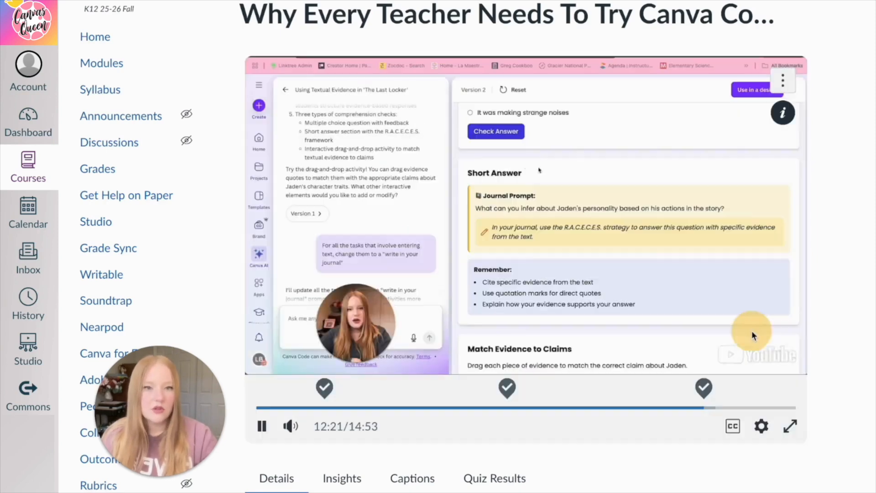
left_click(261, 425)
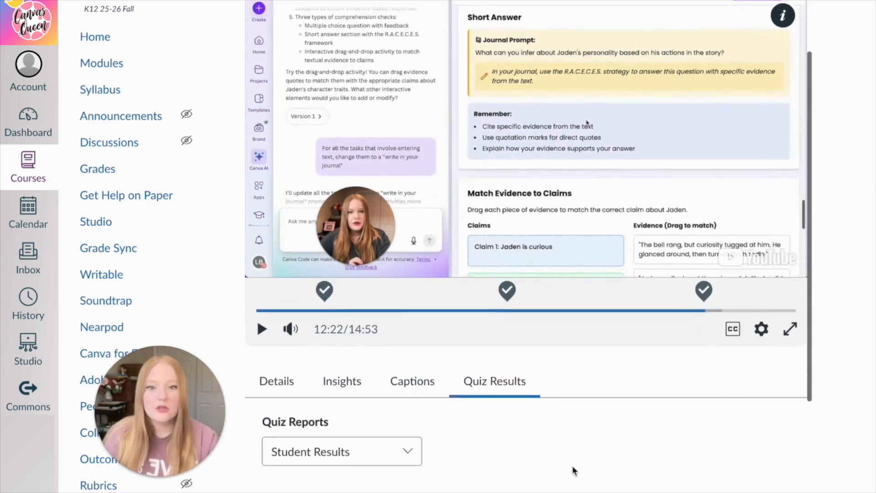
scroll("down", 3)
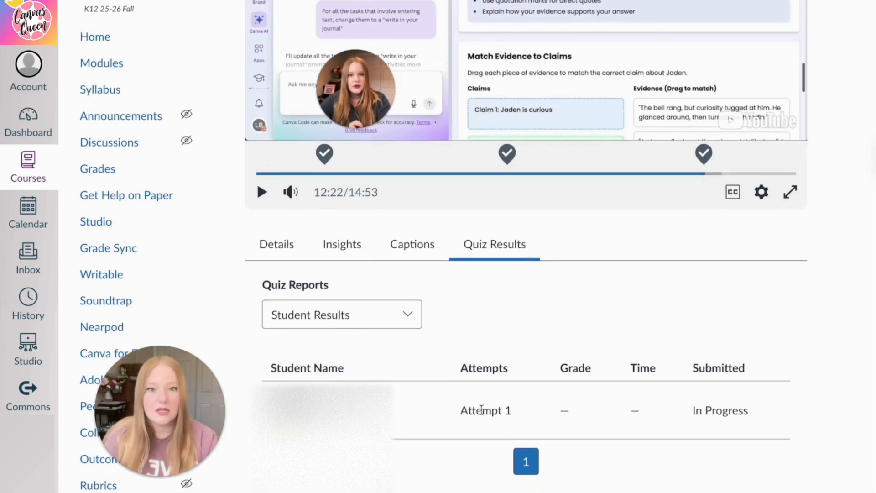
scroll("down", 3)
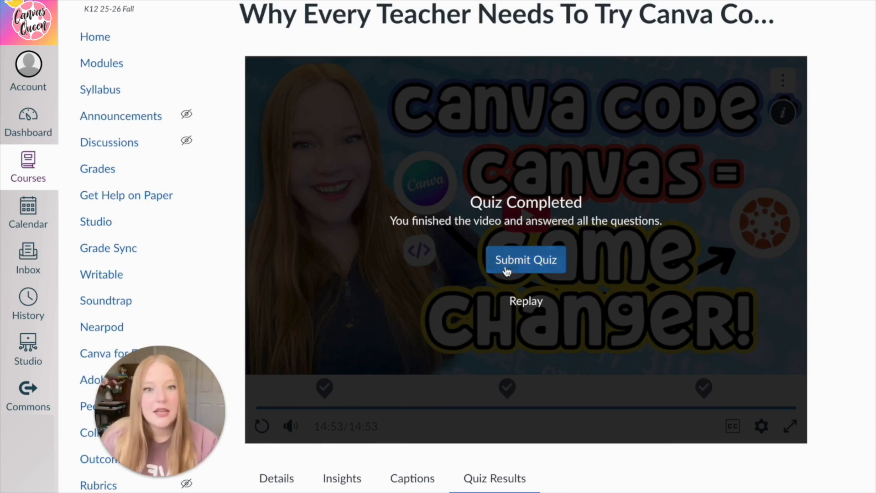
Step: Submit Canva Canvas Quiz and scroll to the Attempt 1 result graded 67%
left_click(525, 259)
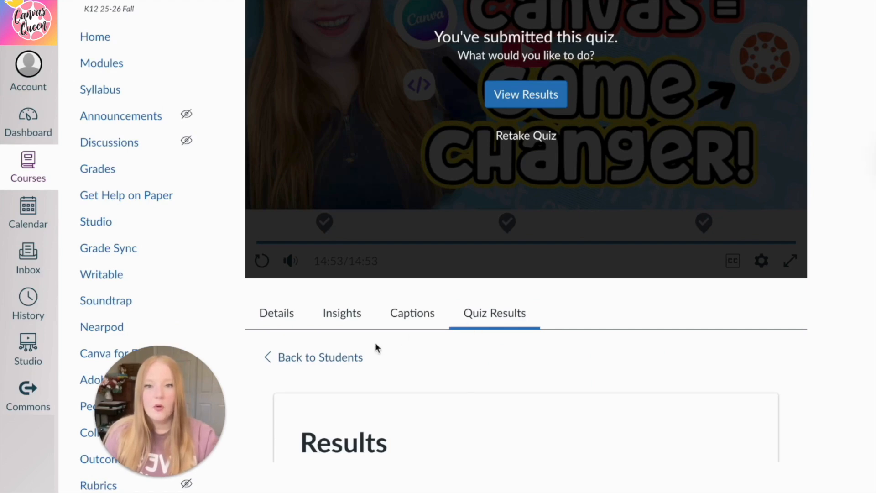
scroll("down", 3)
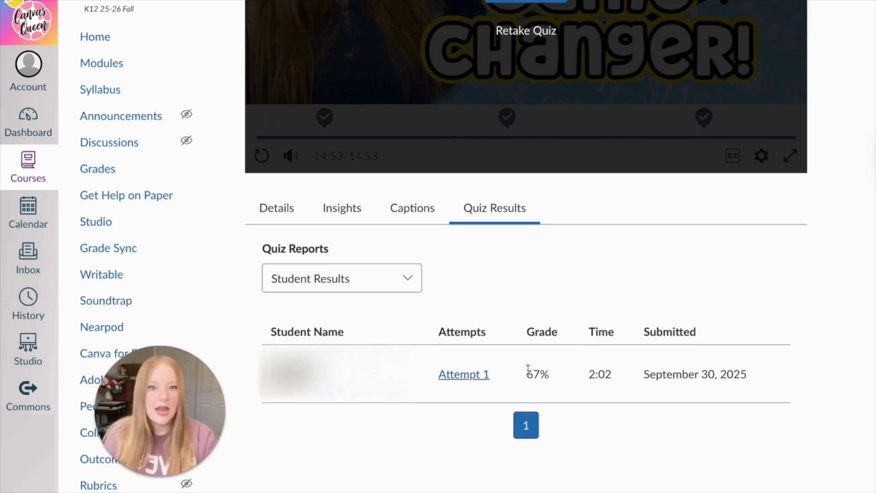
mouse_move(604, 388)
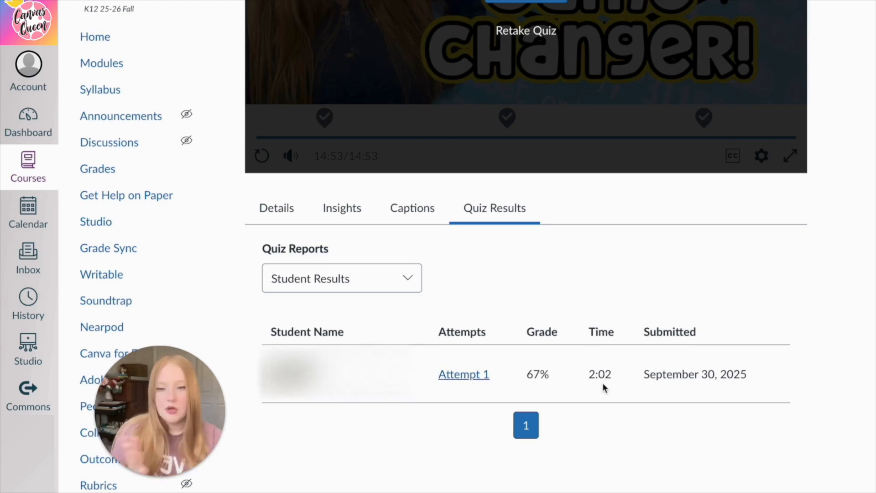